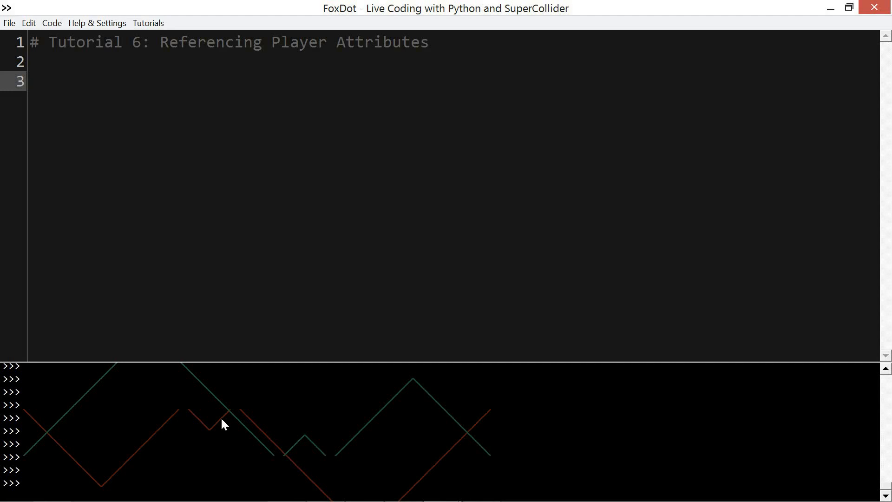
# - Write p1 >> pluck(PRand(8), oct=4) on line 3 and run it
pyautogui.write('p1 >> pluck')
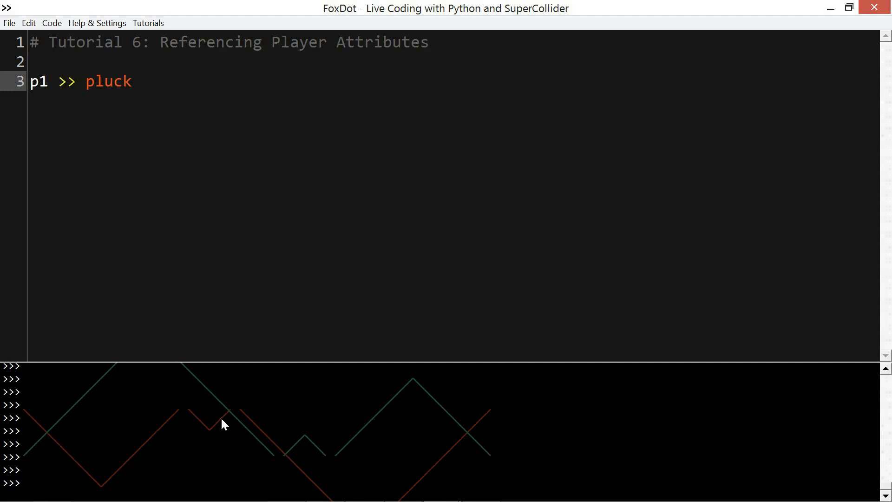
pyautogui.write('(PRand()')
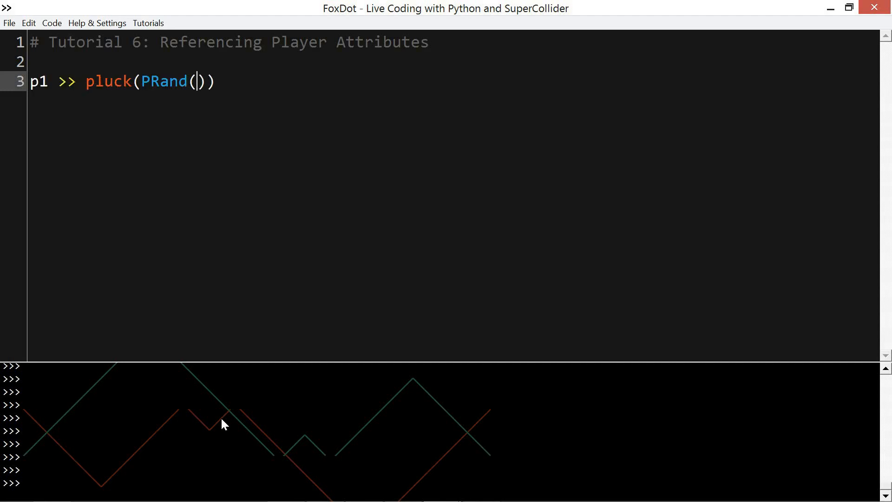
pyautogui.write('8), oc')
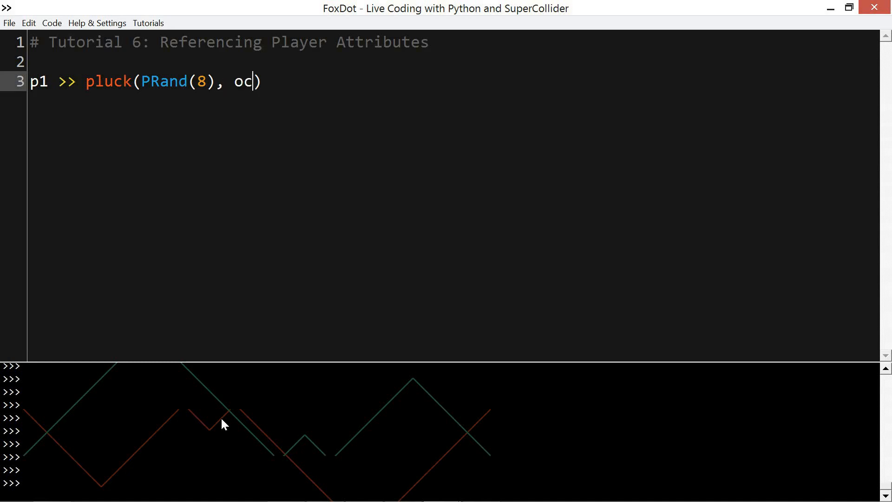
pyautogui.write('t=4')
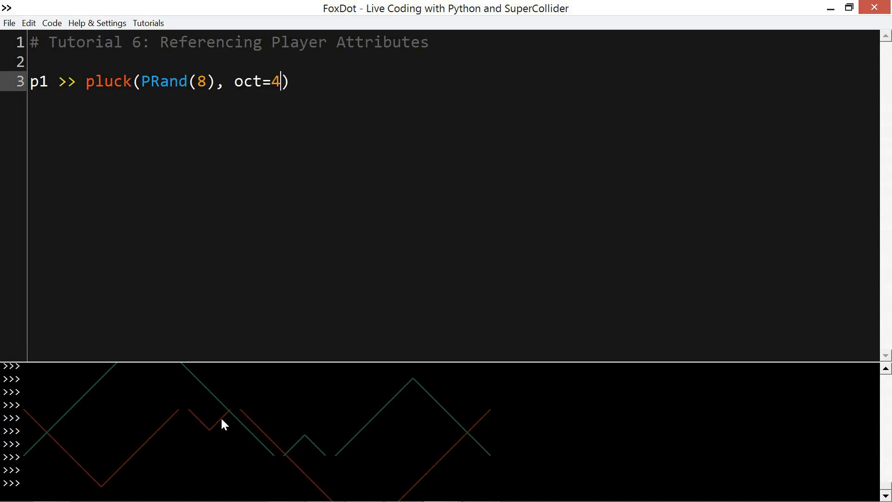
pyautogui.press('ctrl+Return')
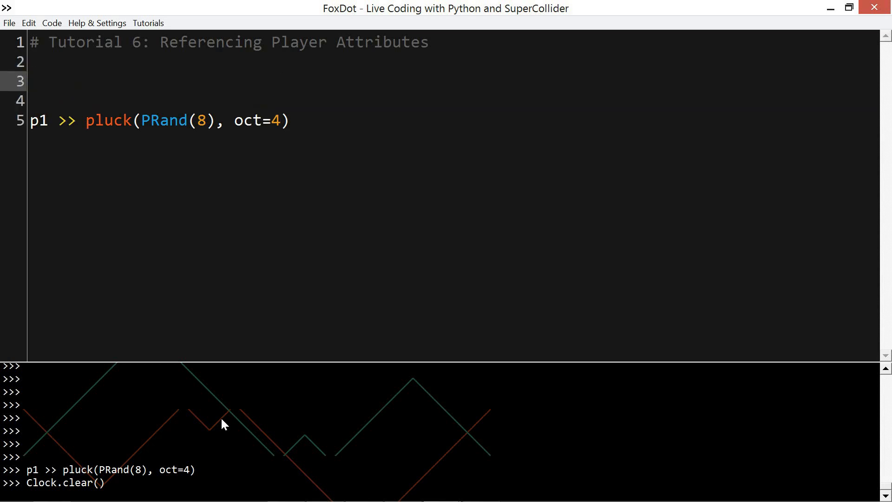
# - Define pitches = PRand(8) and harmony = pitches + 2, and run them
pyautogui.write('pitches = PRand(8')
pyautogui.write('har')
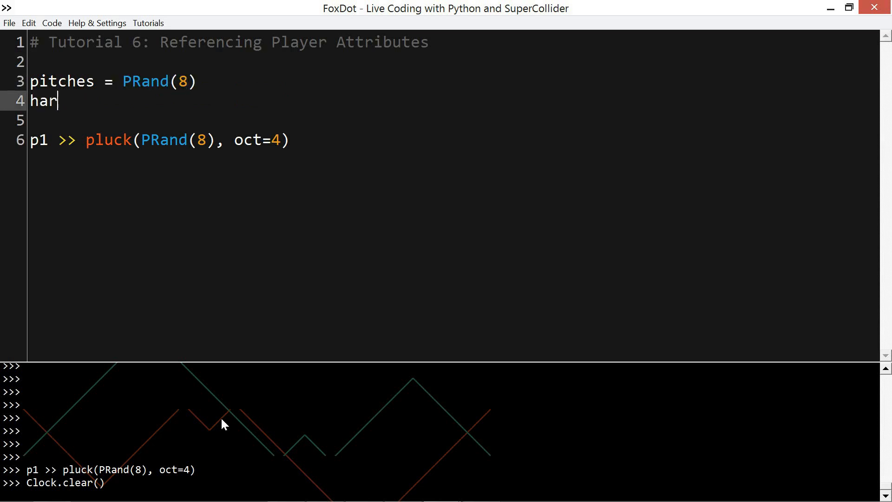
pyautogui.write('mony =')
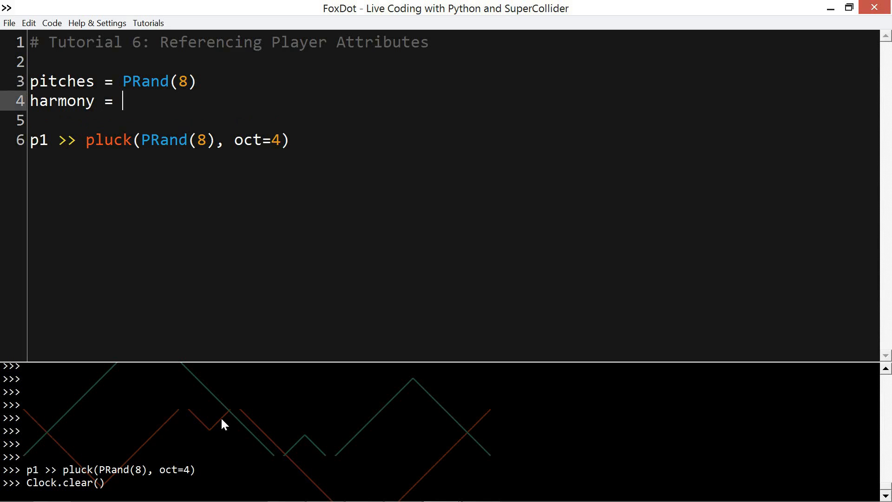
pyautogui.write('pitches + 2')
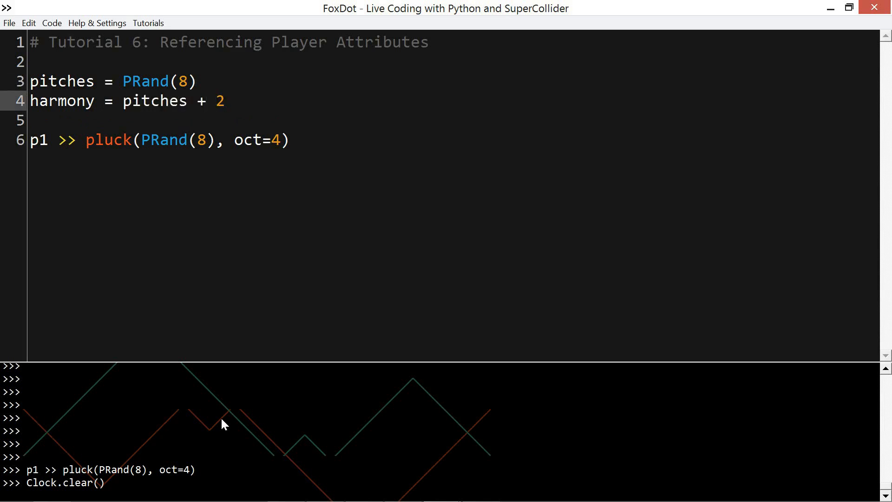
pyautogui.click(225, 101)
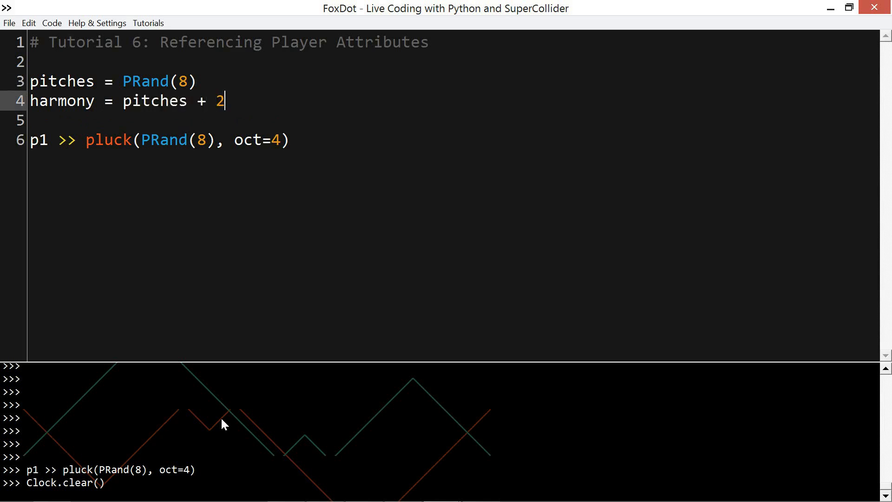
pyautogui.press('ctrl+Return')
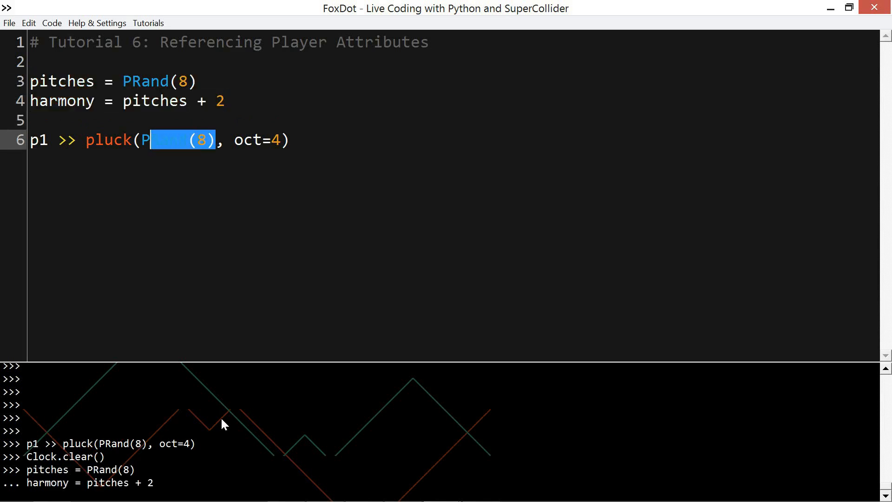
# - Make p1 play pitches and add the player p2 >> star(harmony)
pyautogui.write('pitches')
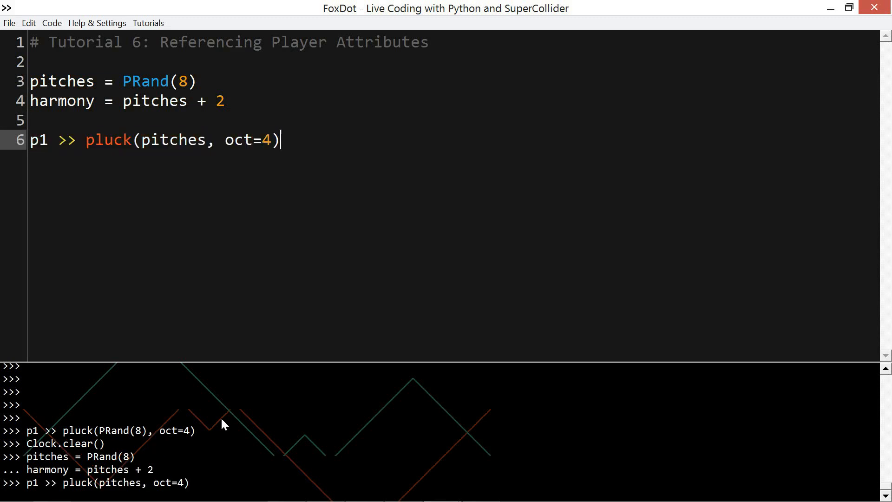
pyautogui.write('p2 >> st')
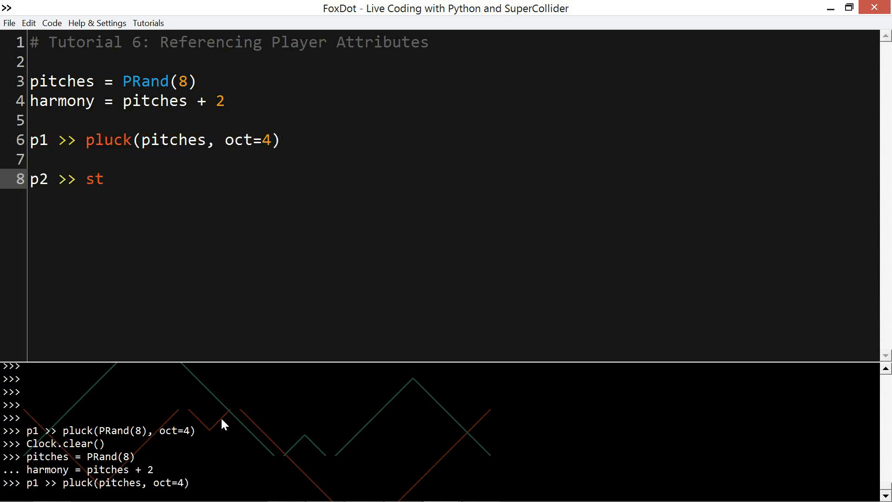
pyautogui.write('ar(har)')
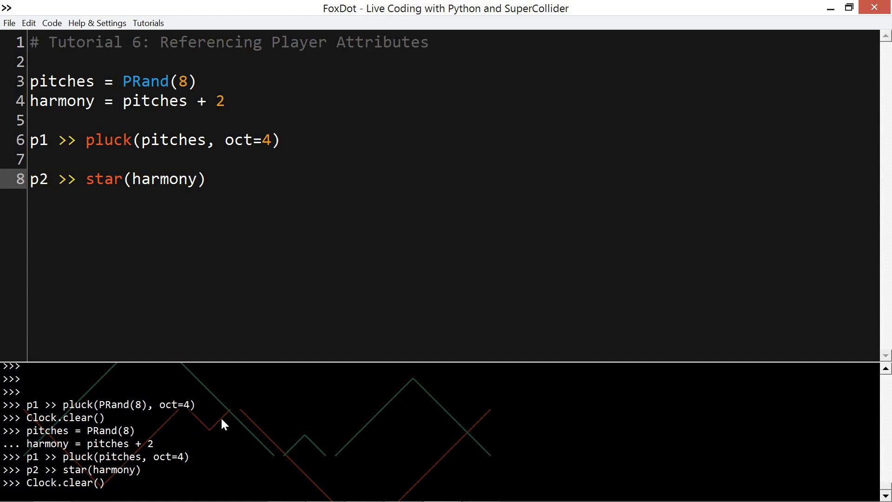
# - Add dur=1/2 to p2's star call and run the players
pyautogui.click(199, 179)
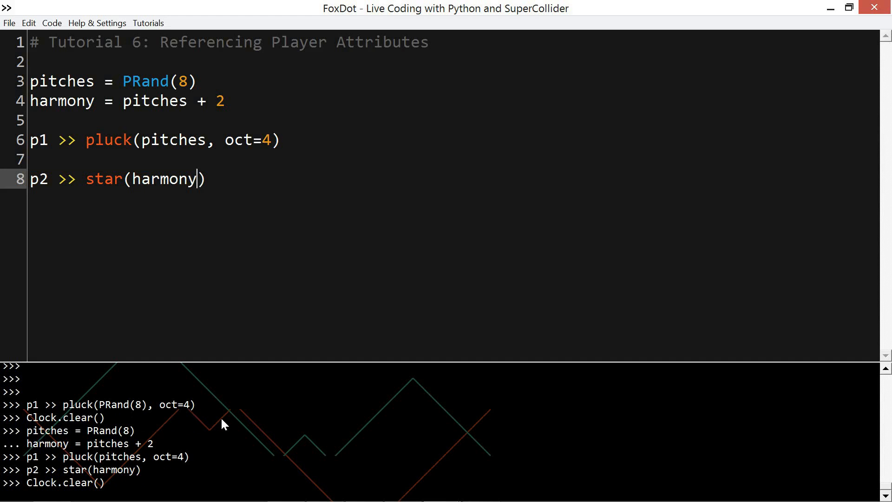
pyautogui.write(', dur=1/2')
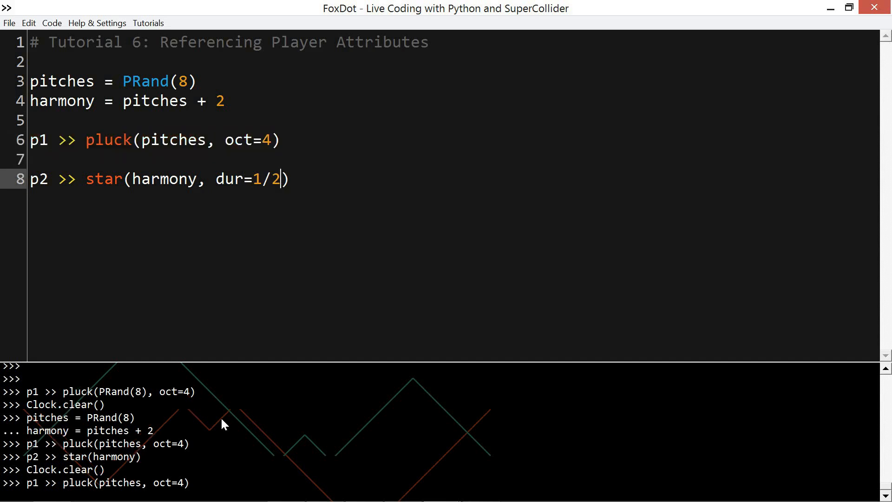
pyautogui.press('Ctrl+Return')
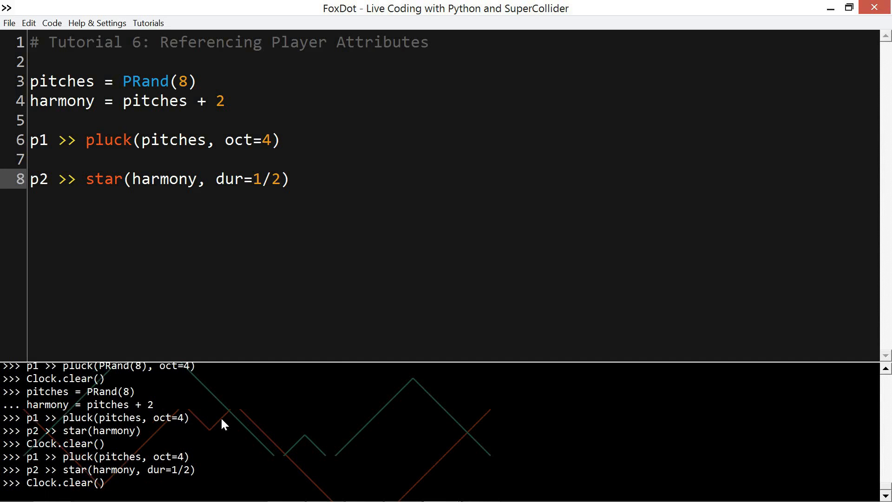
# - Move the cursor into p2's star call to remove the harmony argument
pyautogui.click(278, 179)
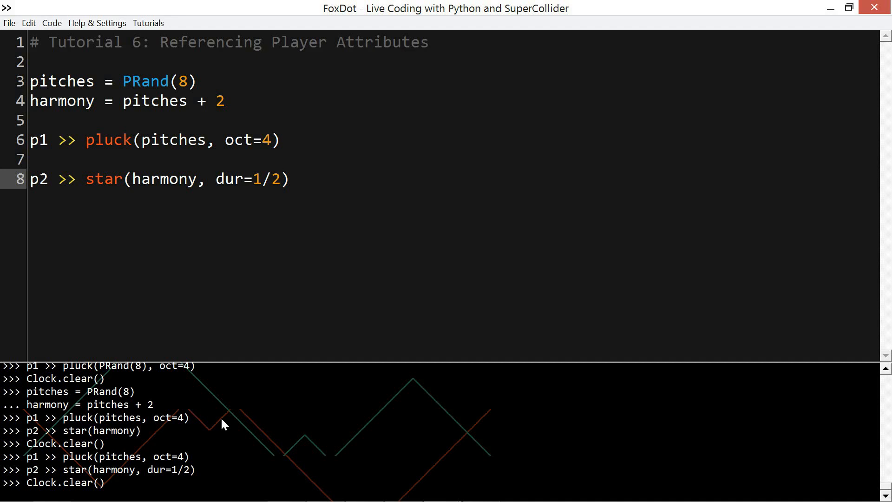
pyautogui.click(279, 178)
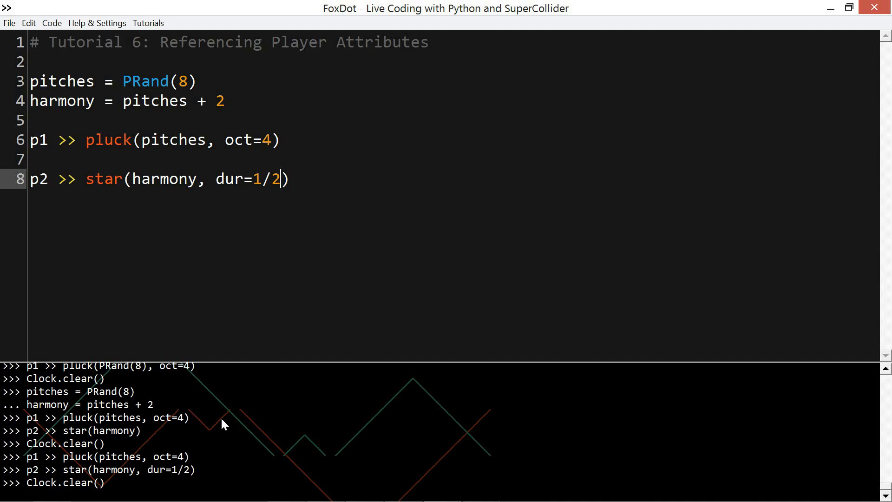
pyautogui.click(216, 179)
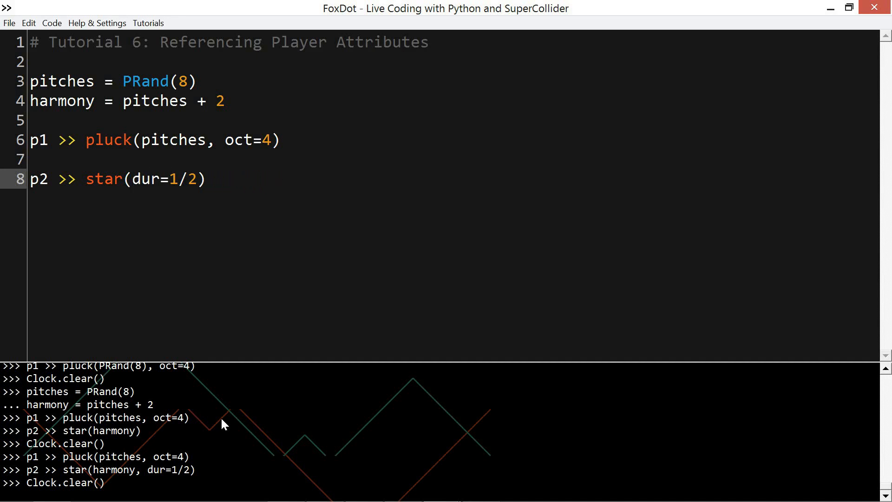
# - Append .follow(p1) to p2's star line and run it
pyautogui.write('.follo')
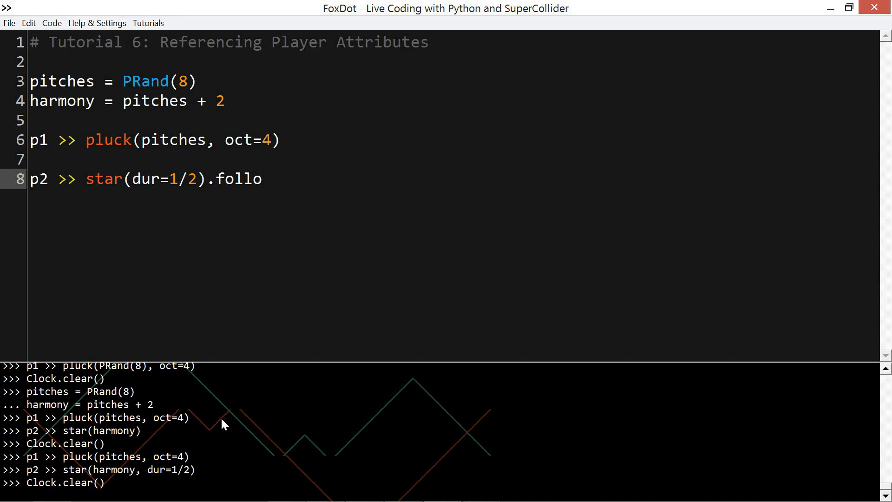
pyautogui.write('w(p1)')
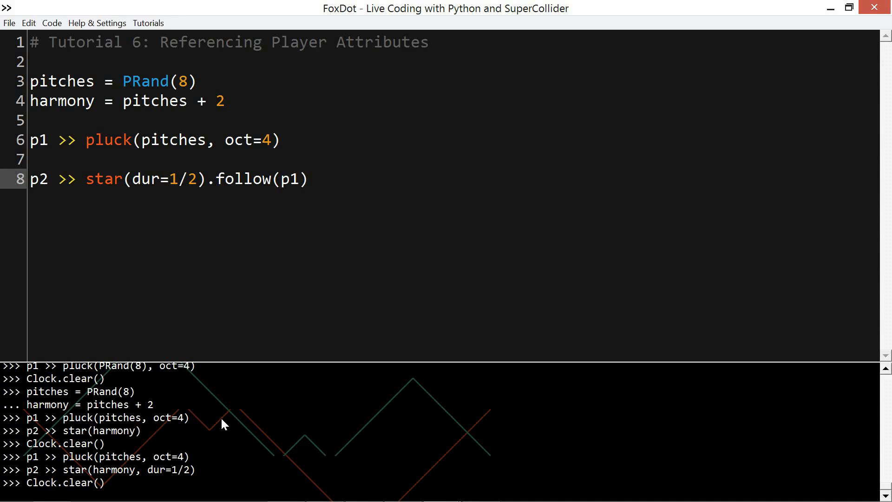
pyautogui.click(299, 179)
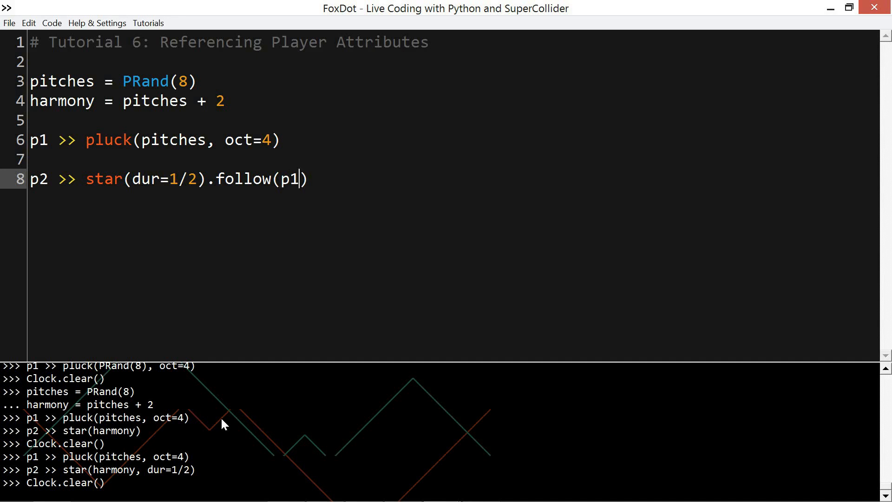
pyautogui.scroll(-3)
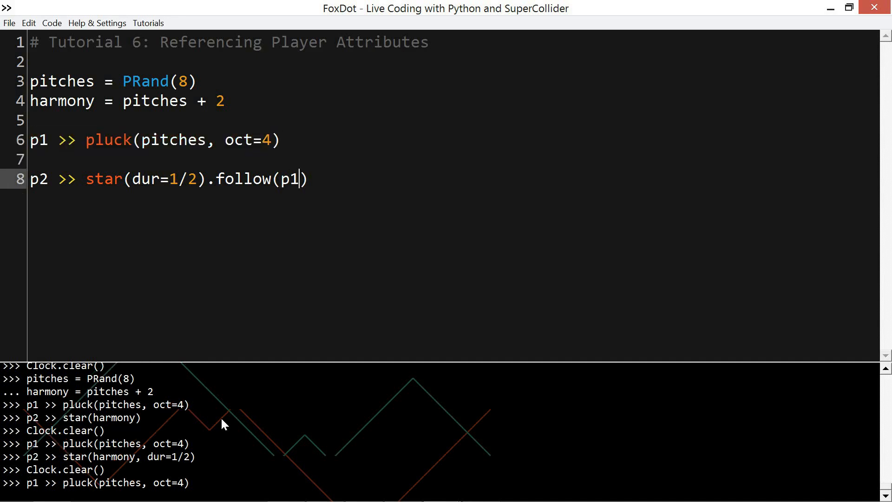
pyautogui.press('Ctrl+Return')
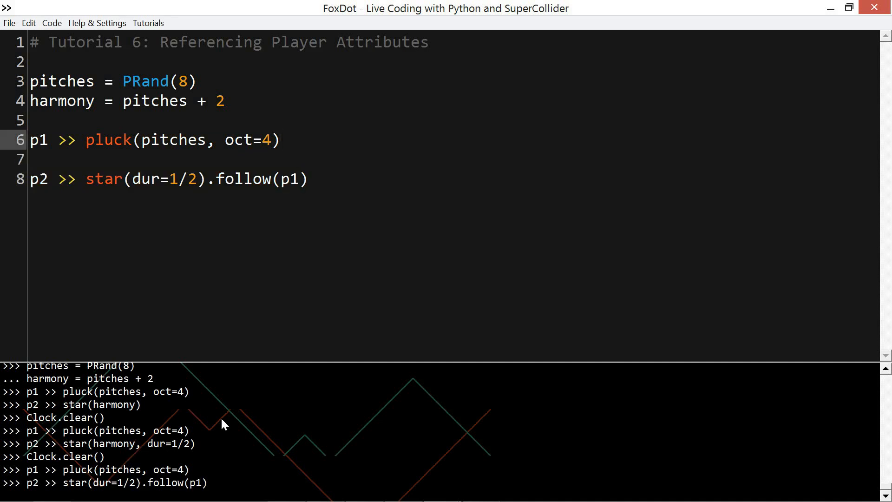
# - Add a + 2 offset to p2 and select p1's pitches argument
pyautogui.write('+ 2')
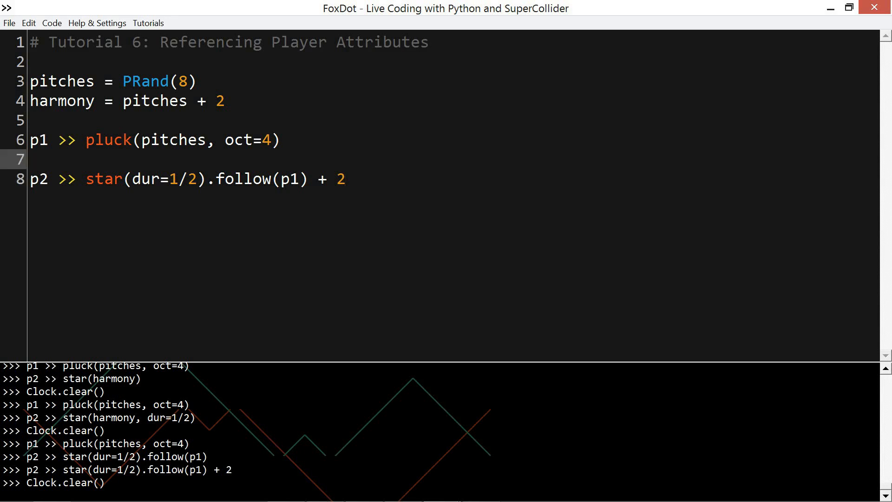
pyautogui.click(29, 159)
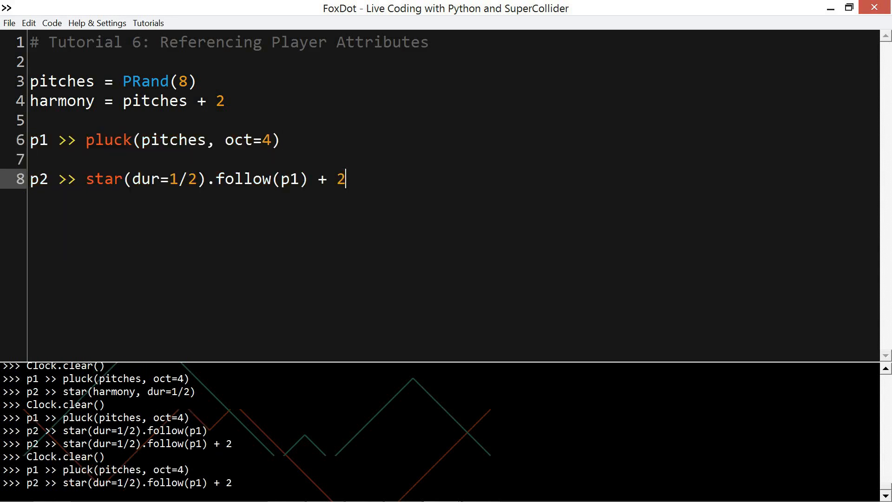
pyautogui.click(196, 140)
pyautogui.write('P')
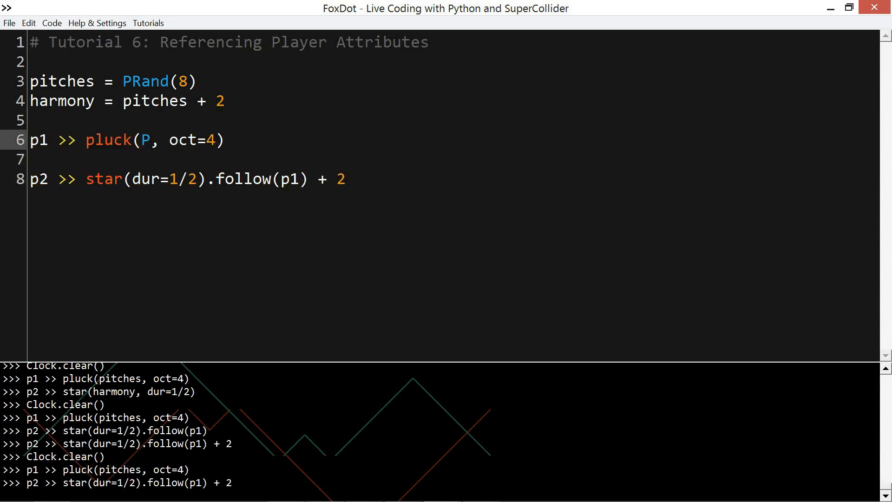
# - Replace p1's pitches with P[0,1,2,3,4,5]
pyautogui.write('[')
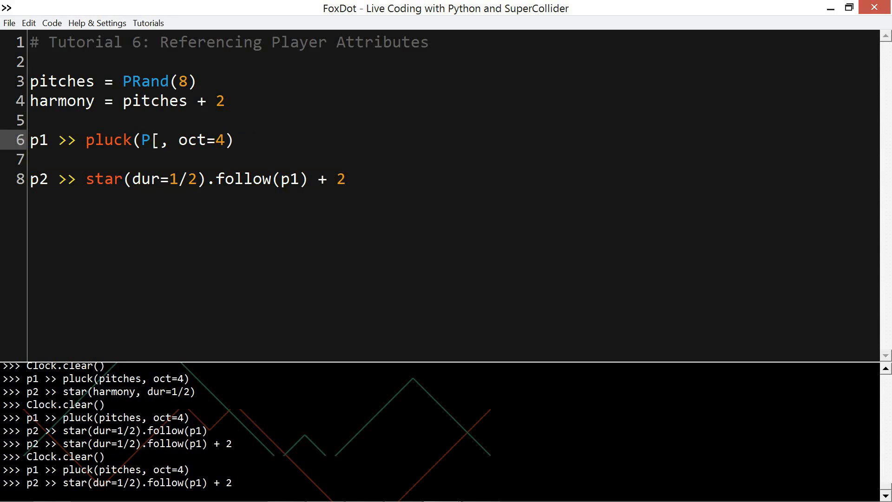
pyautogui.write('0,1,2,3,4,5')
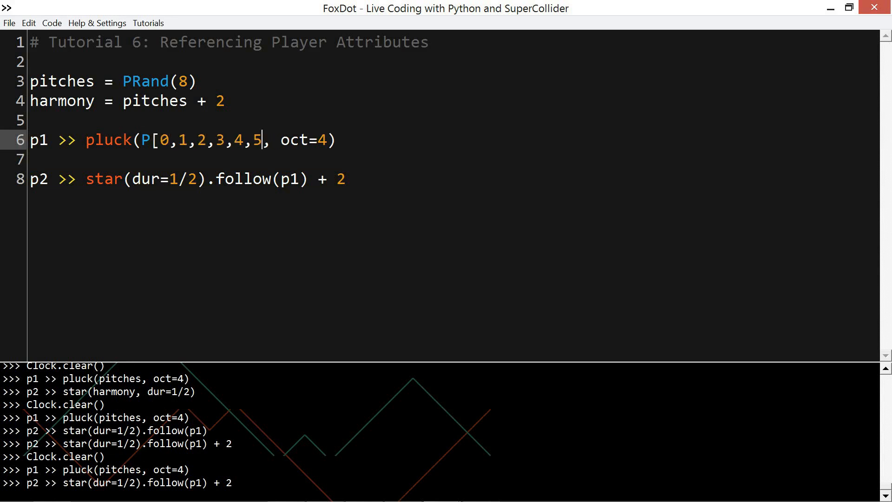
pyautogui.write(']')
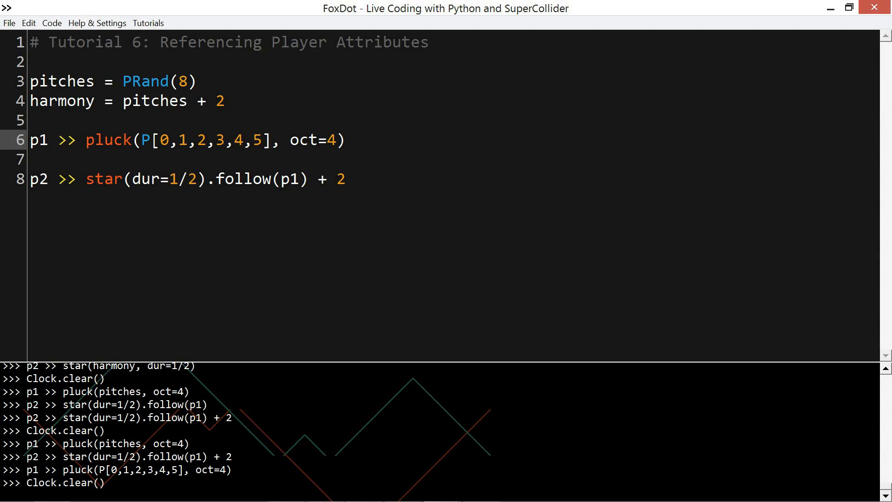
# - Give p1 dur=PDur(3,8) and delete p2's 1/2 duration
pyautogui.click(347, 140)
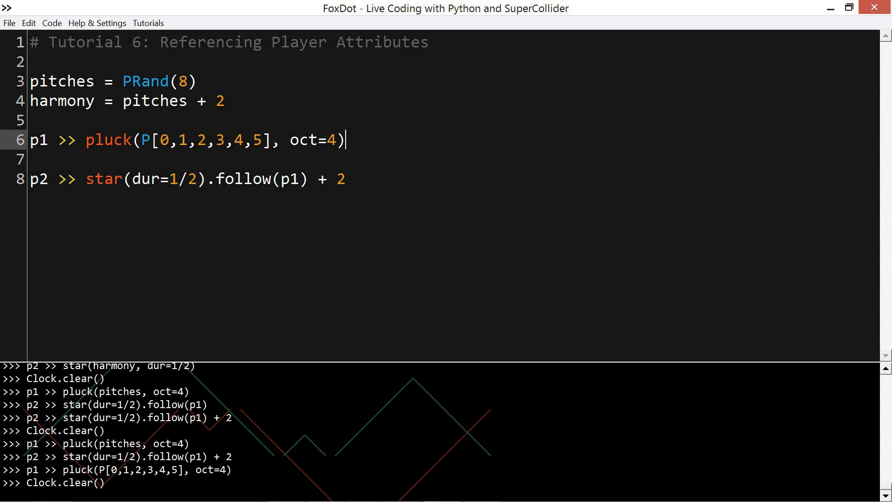
pyautogui.write(', dur=PDur')
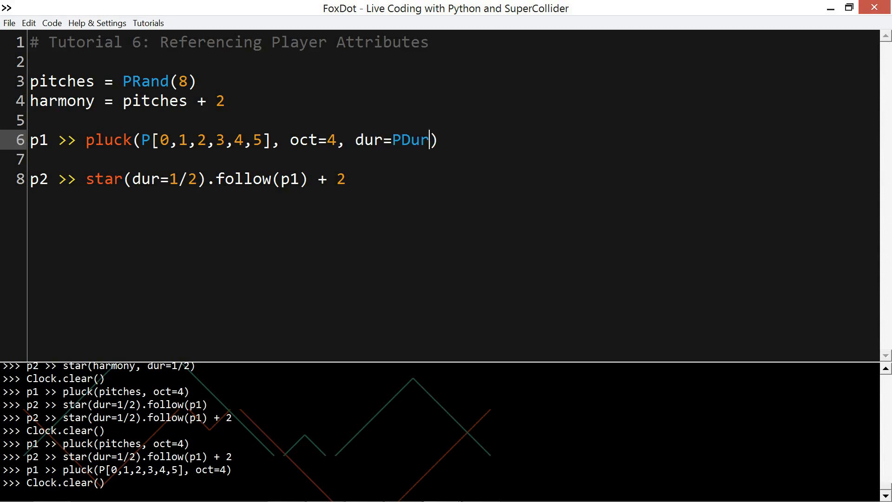
pyautogui.write('(3,8)')
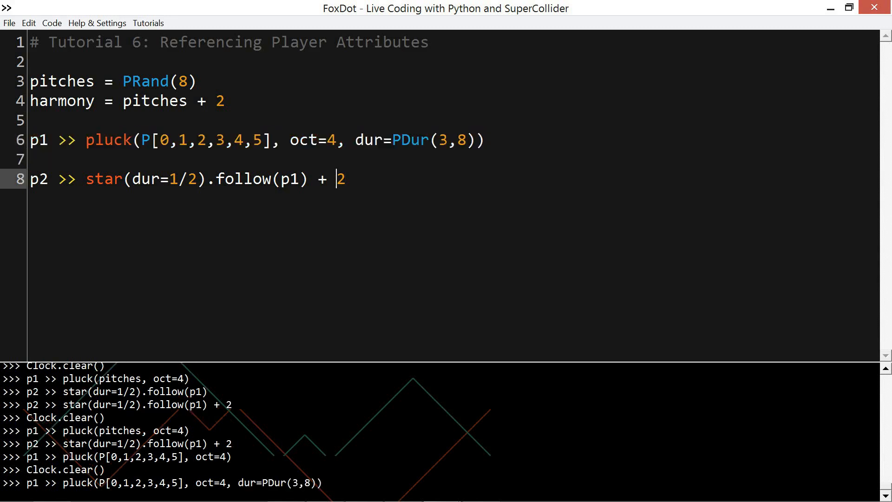
pyautogui.press('Backspace')
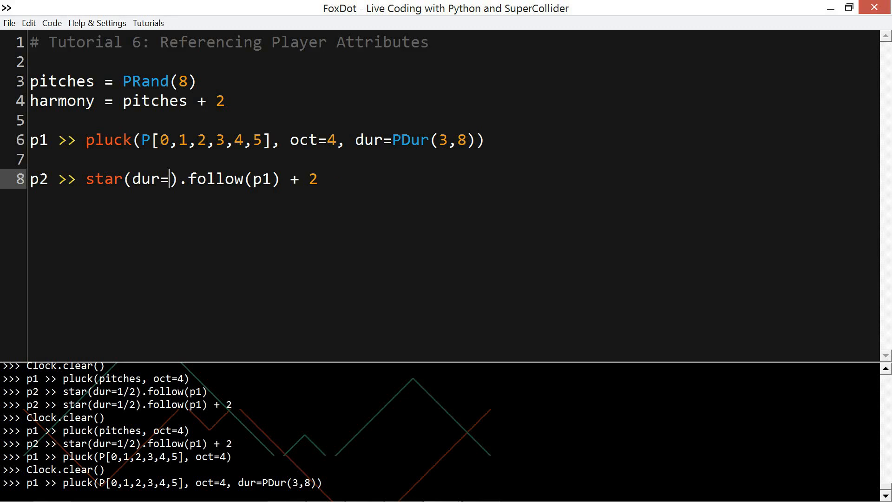
# - Set p2's duration to p1.dur and begin a new p2 line below
pyautogui.write('p1.dur')
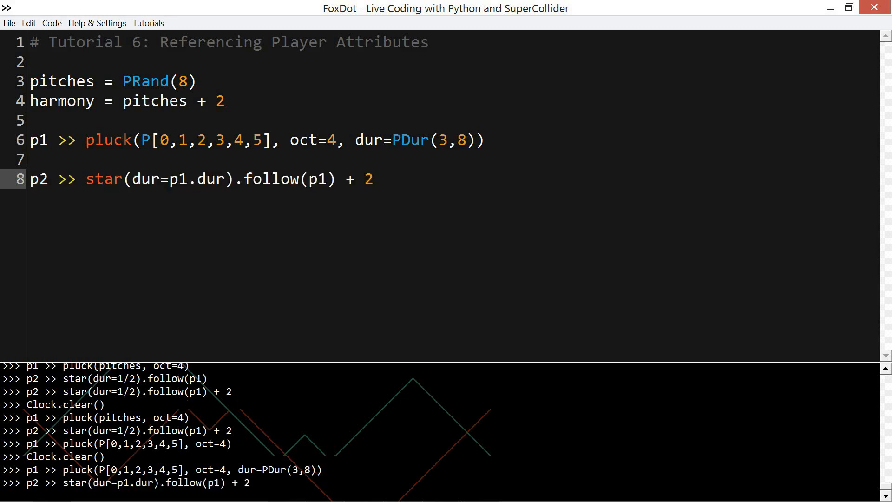
pyautogui.click(222, 179)
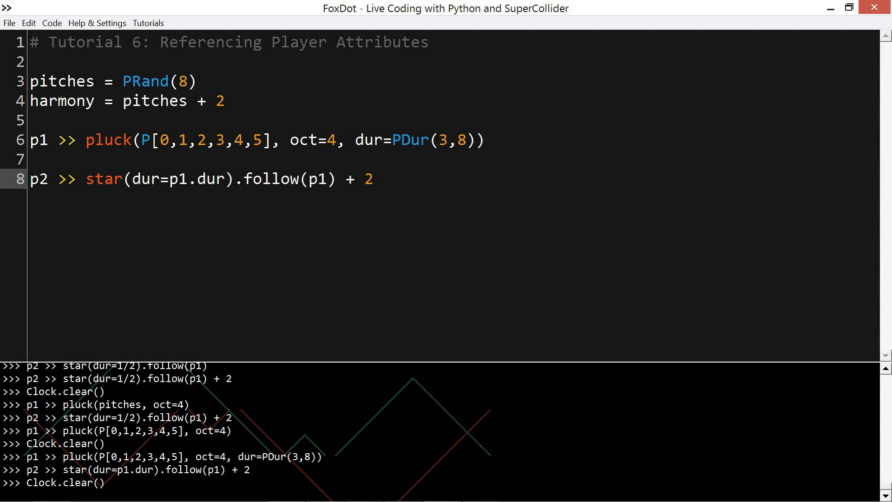
pyautogui.click(223, 180)
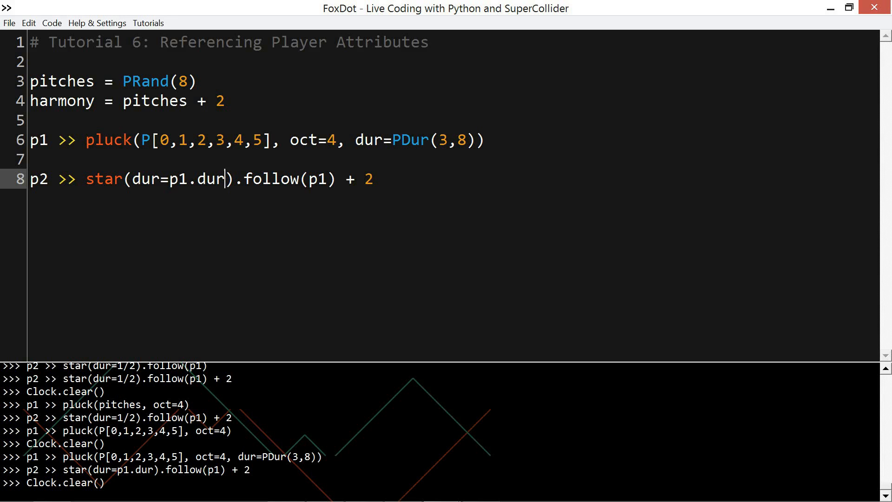
pyautogui.write('p2 >')
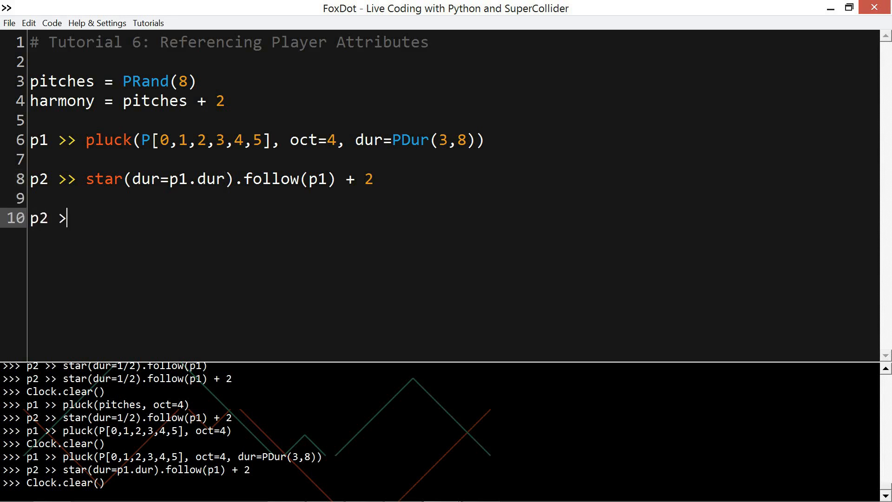
# - Write the line p2 >> star(p1.degree + 2, dur=p1.dur)
pyautogui.write('> star()')
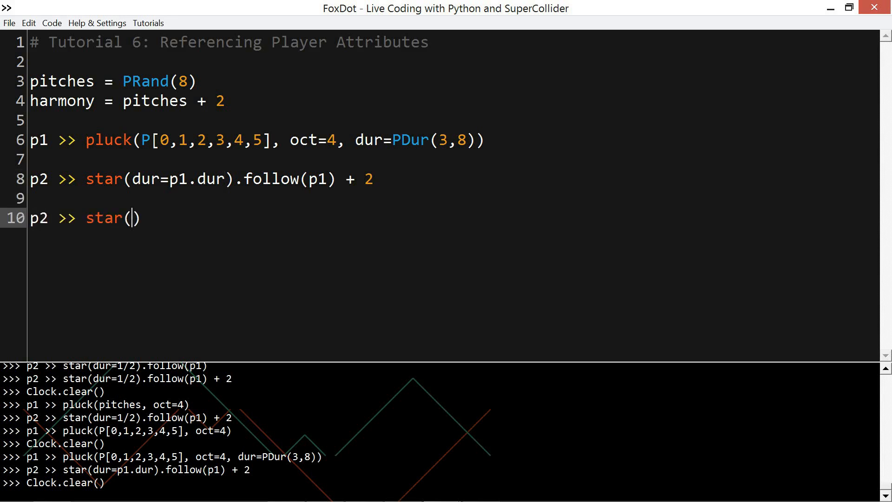
pyautogui.write('p1.degree,')
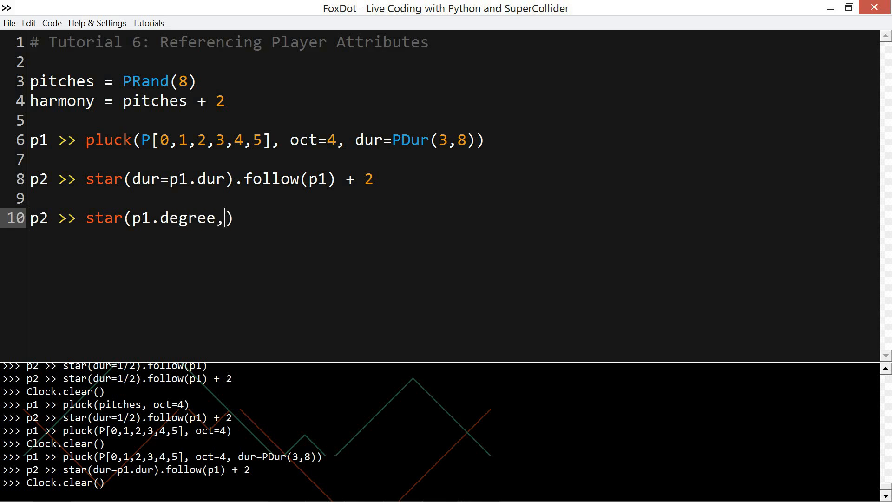
pyautogui.write('dur=')
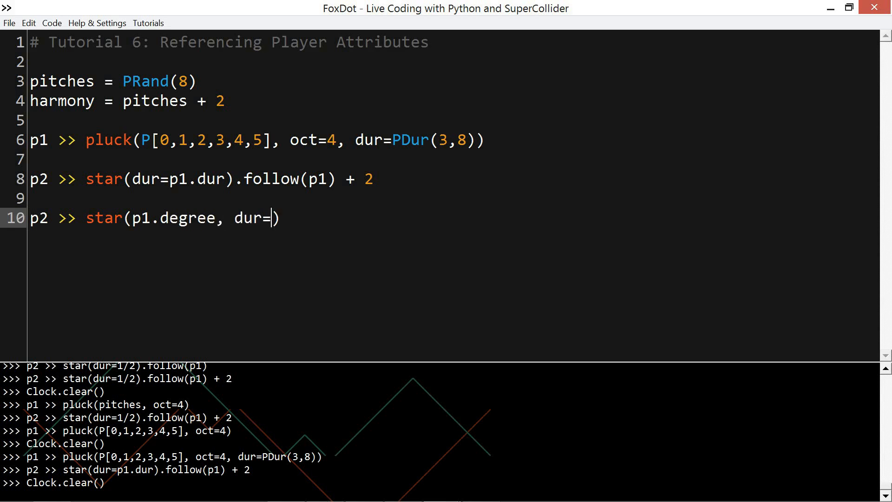
pyautogui.write('p1.dur')
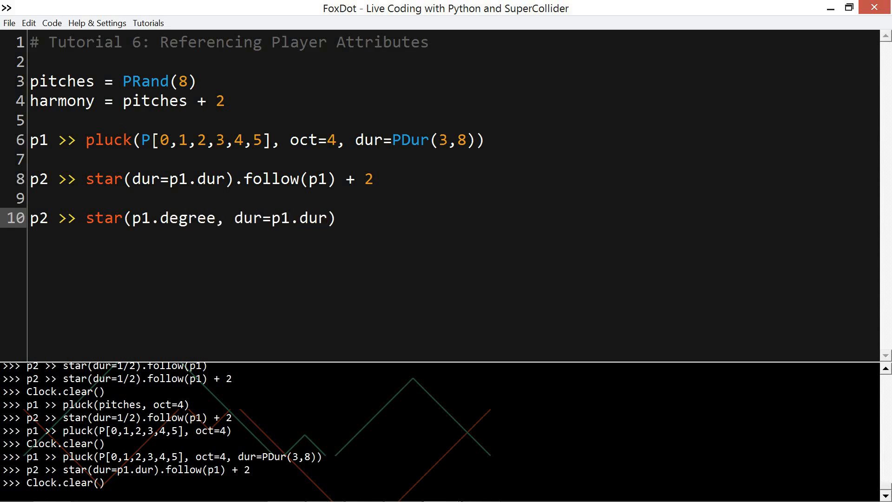
pyautogui.write('+')
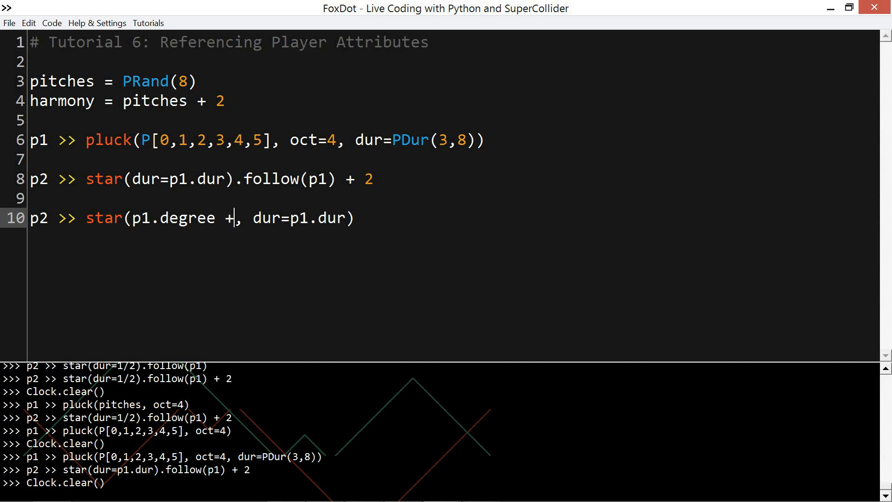
pyautogui.write('2')
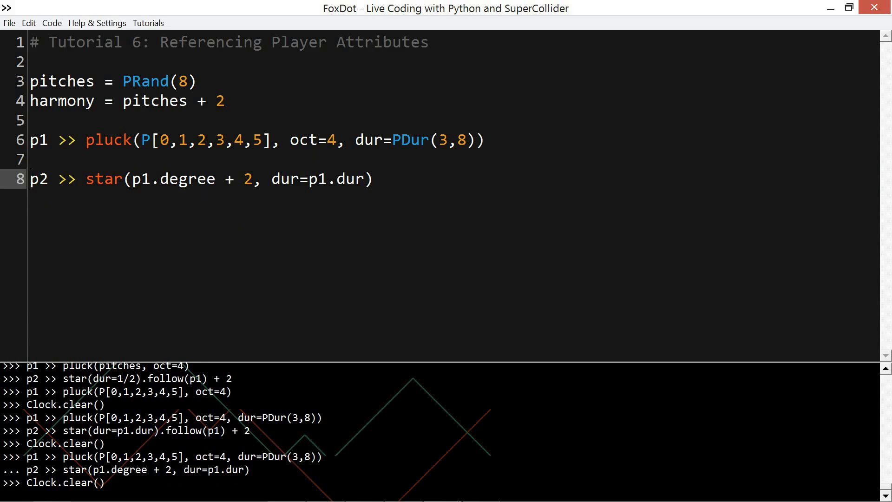
pyautogui.moveTo(342, 417)
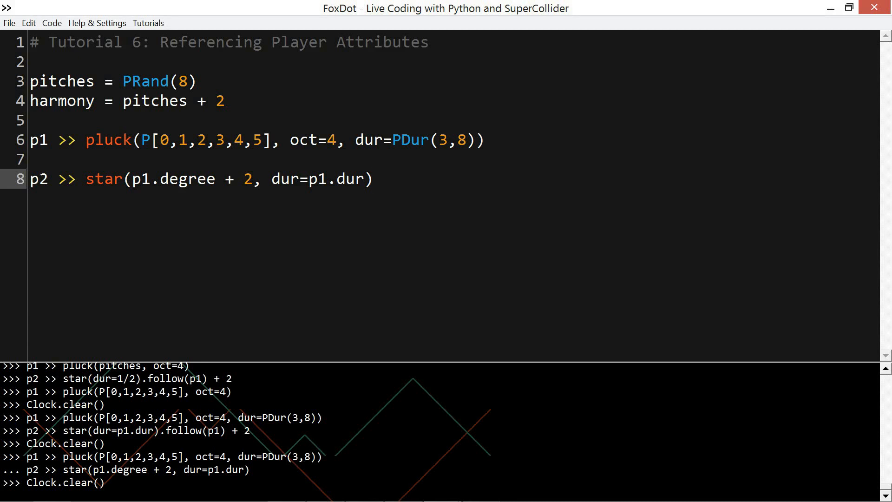
pyautogui.click(373, 179)
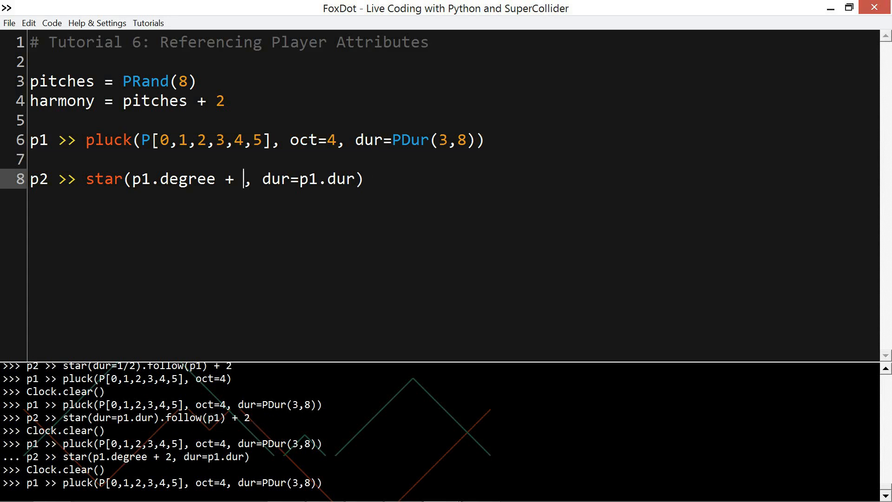
# - Change p2's notes to (p1.degree + (4,9)) - [0,4] and fix the misplaced bracket
pyautogui.write('(4,9')
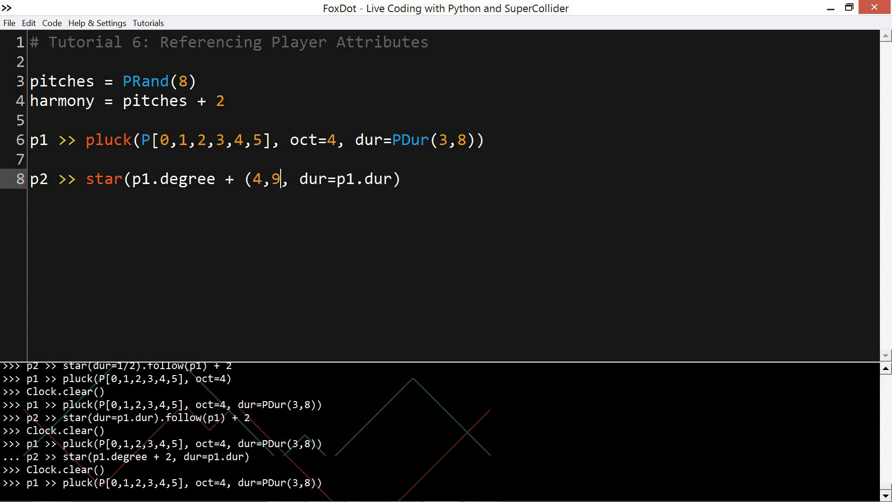
pyautogui.press('ctrl+Return')
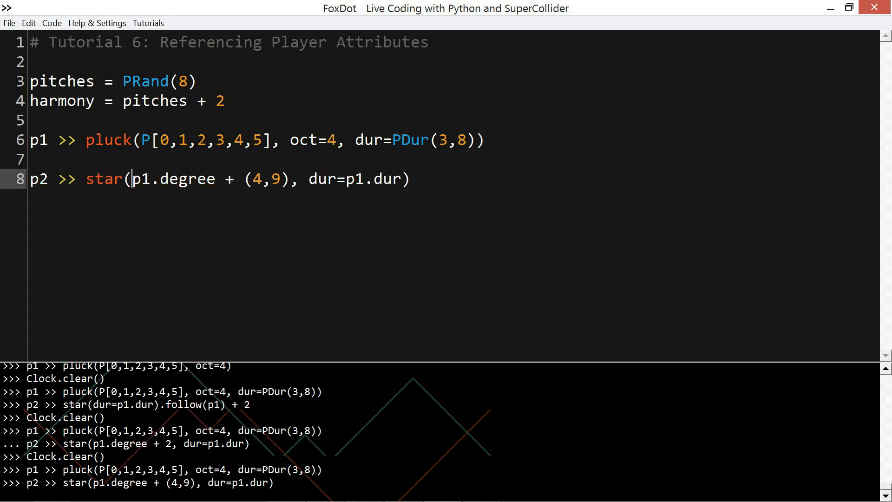
pyautogui.write('[')
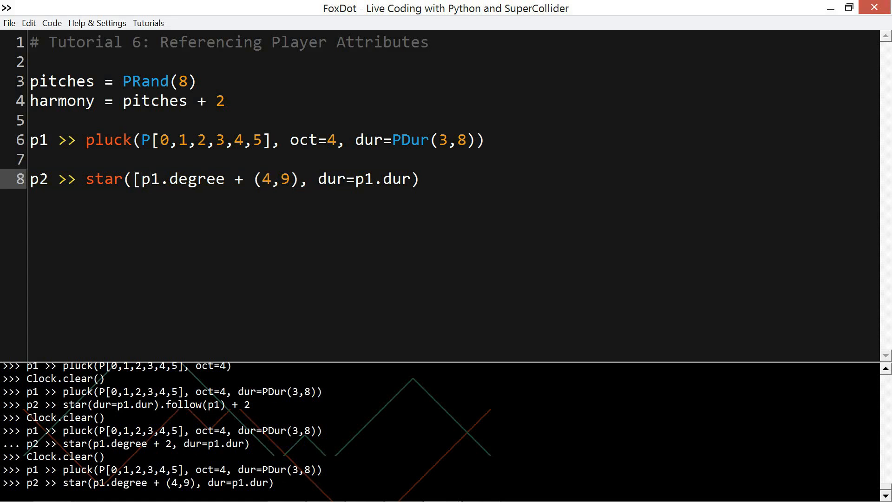
pyautogui.write(']')
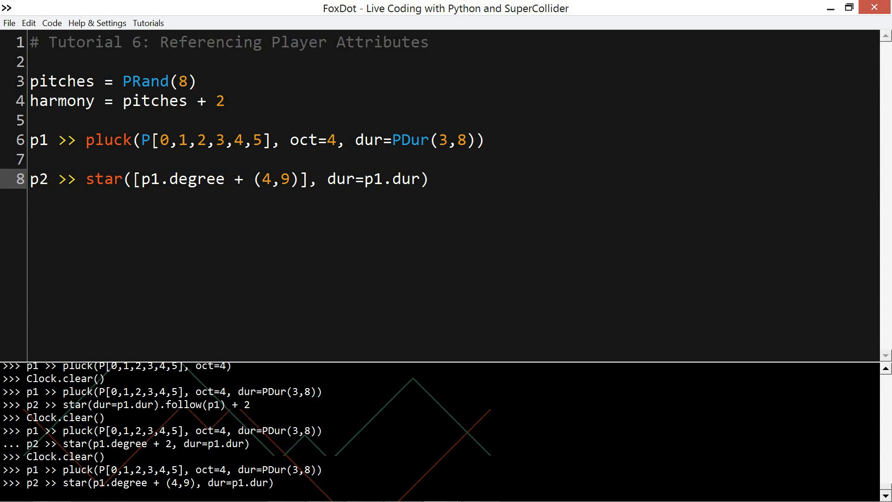
pyautogui.write(') - [0')
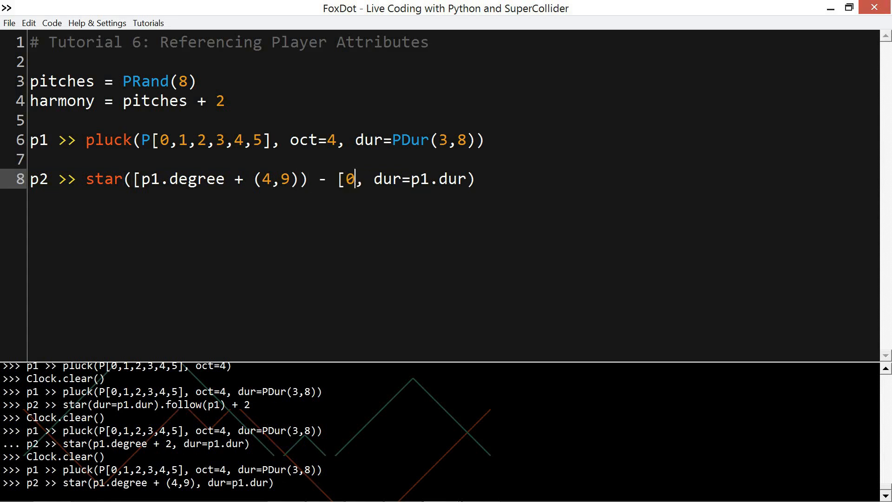
pyautogui.write(',4],')
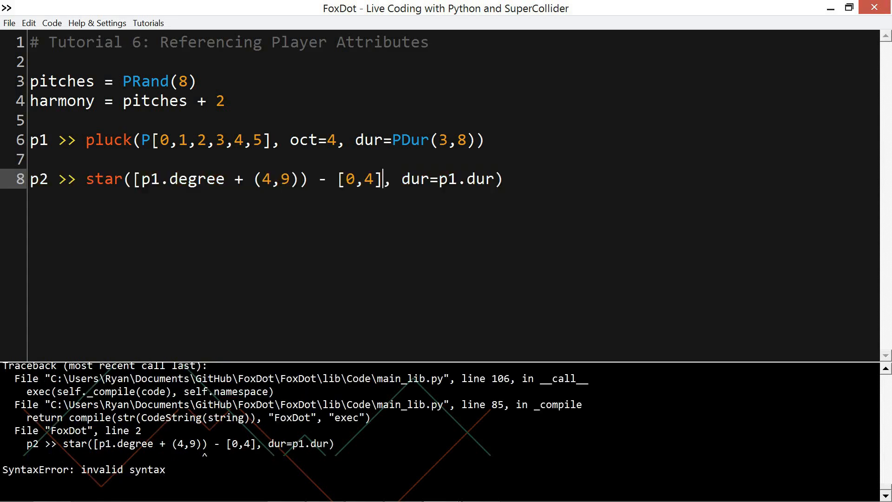
pyautogui.click(167, 179)
pyautogui.write('(')
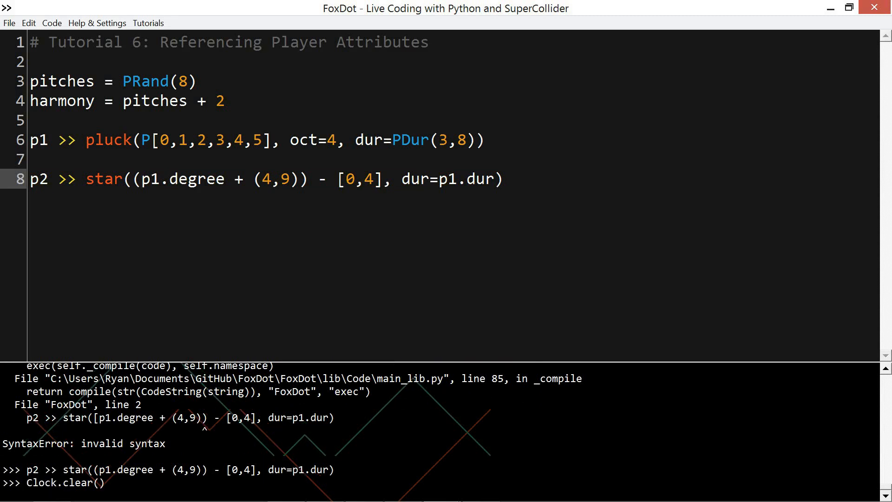
pyautogui.click(140, 179)
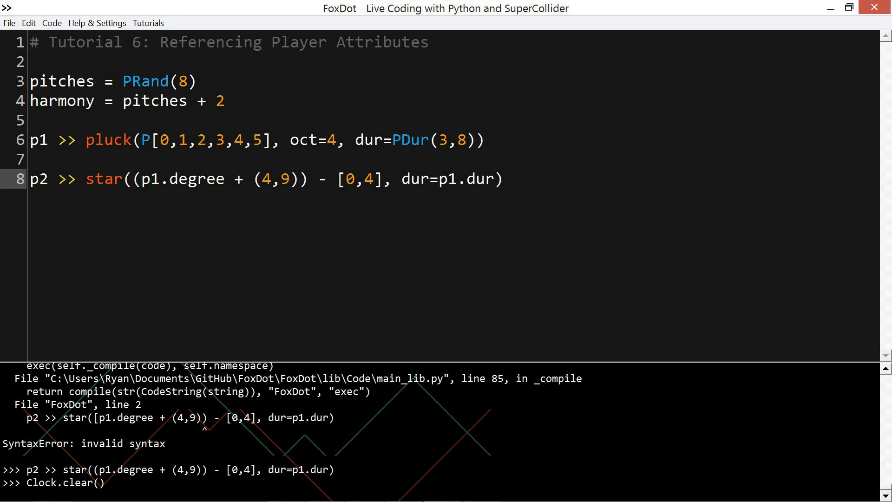
pyautogui.click(140, 178)
pyautogui.write('b1 >> bass(v')
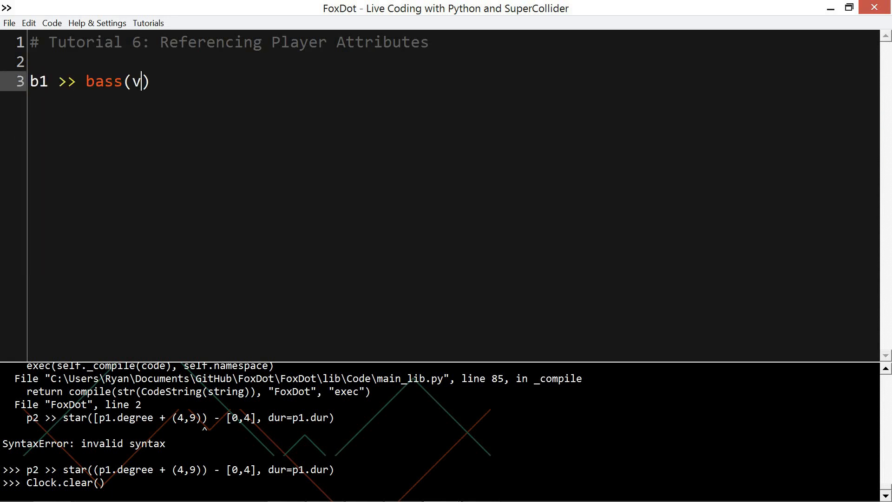
# - Set bass b1's notes to var([0,2,-2,3],8)
pyautogui.write('ar([0,2])')
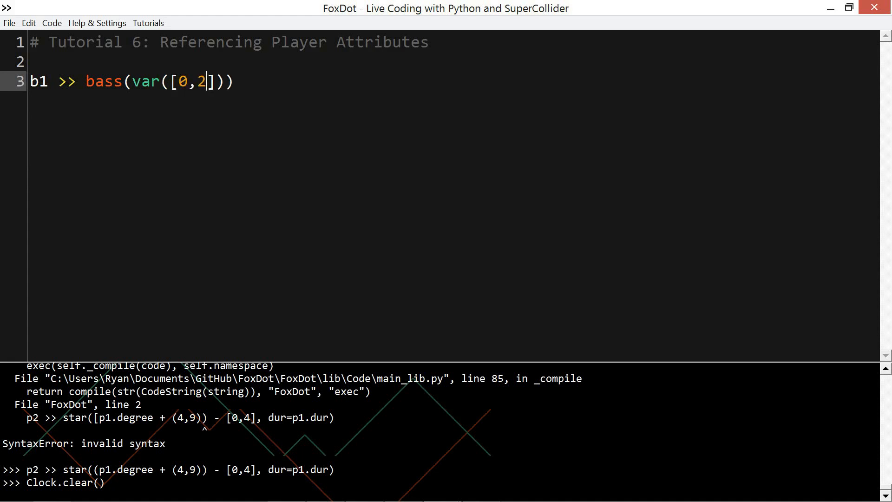
pyautogui.write(',-3')
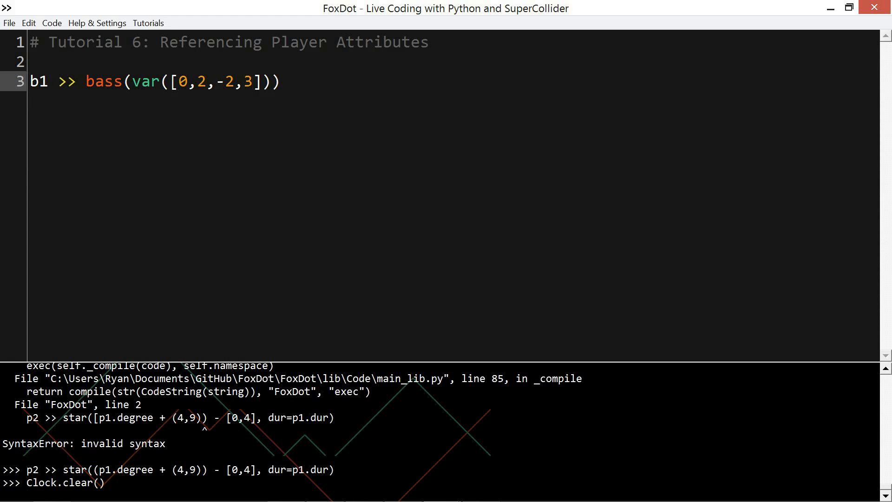
pyautogui.write(',8')
pyautogui.write('b2')
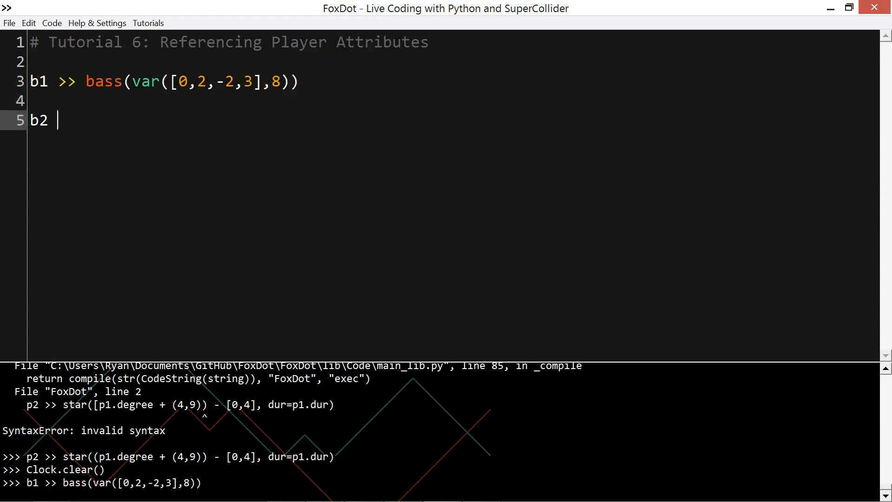
# - Add b2 >> blip([b1.degree, 4], dur=PDur(3,8), sus=2) and run it
pyautogui.write('>> blip')
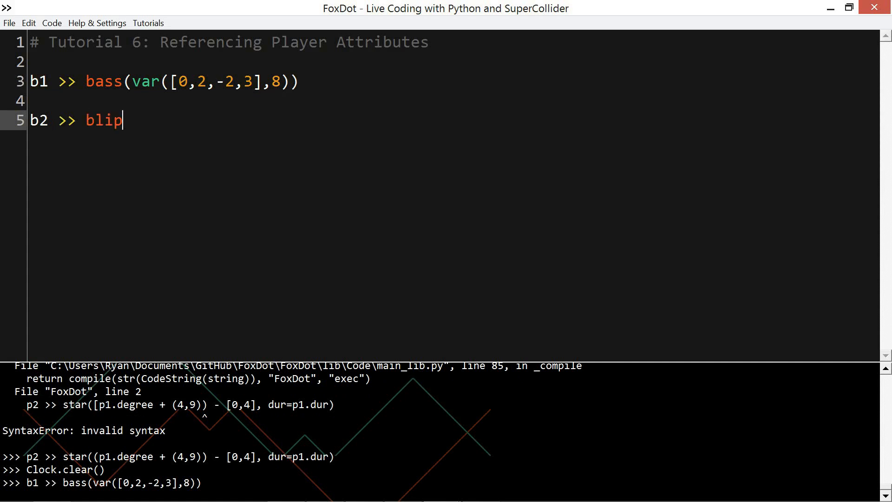
pyautogui.write('([0])')
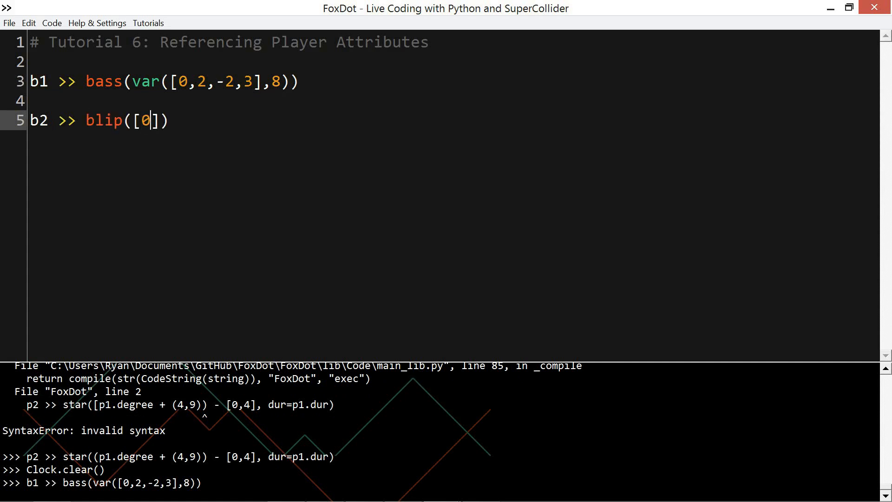
pyautogui.write('b1.degree')
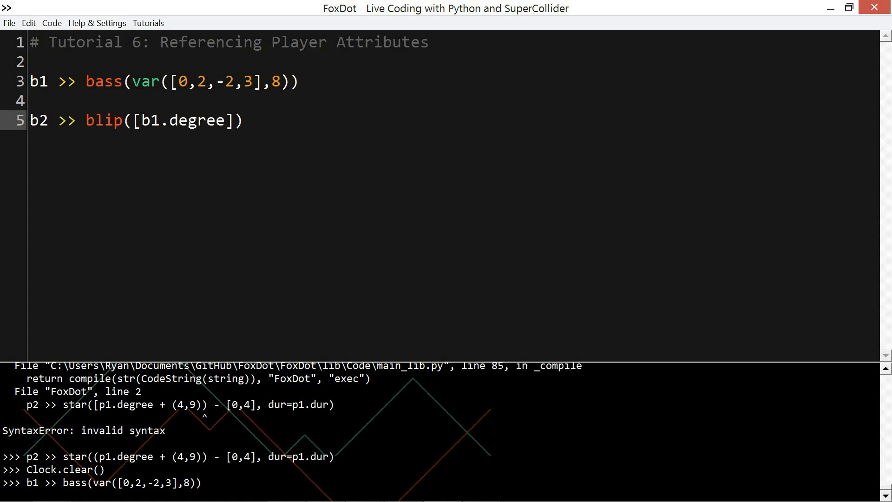
pyautogui.write(', 4], du')
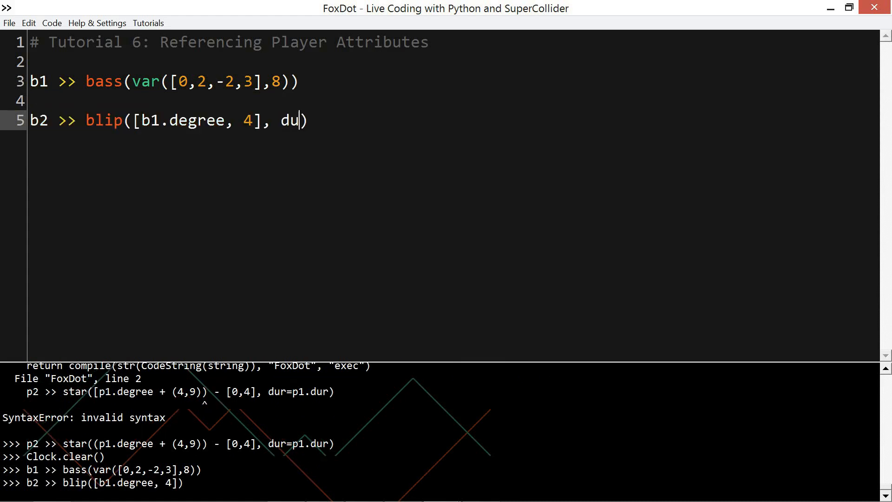
pyautogui.write('=PDur(3,')
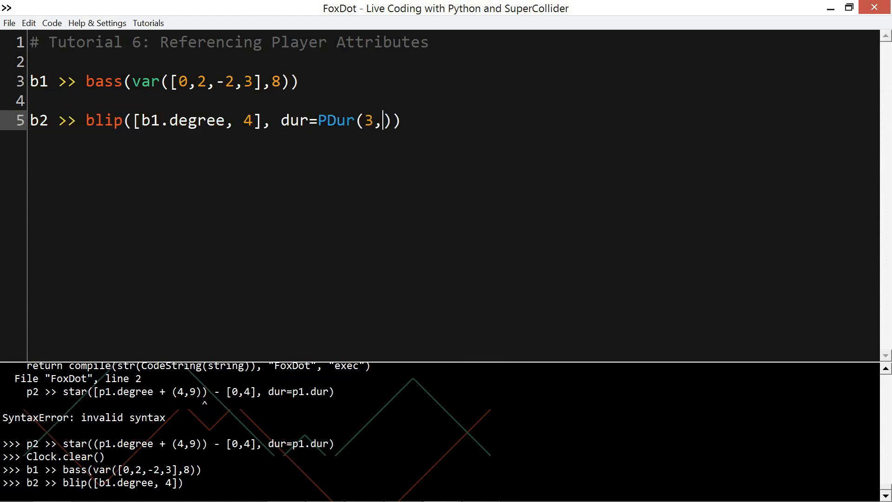
pyautogui.write('8),')
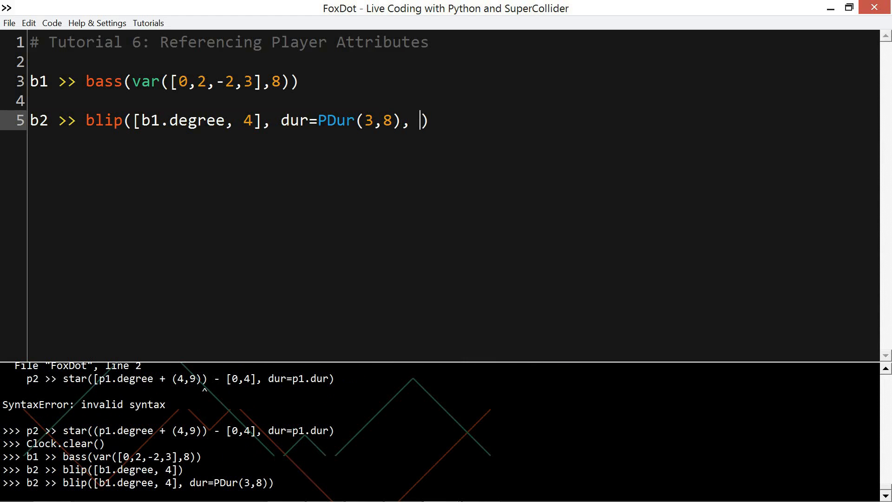
pyautogui.write('sus=2')
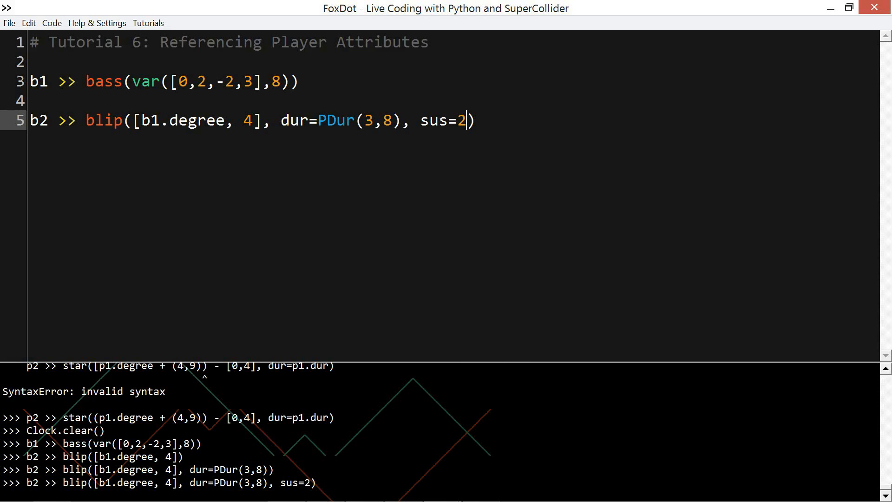
pyautogui.press('ctrl+Return')
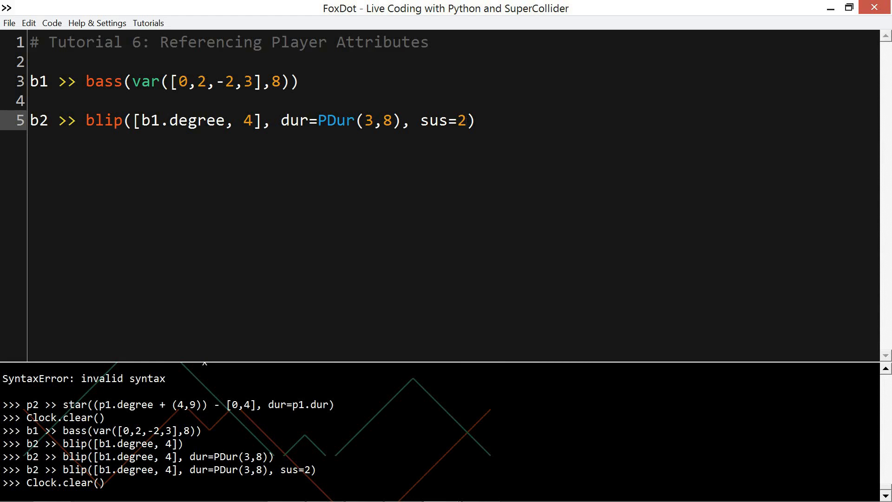
# - Re-run the players and extend b2's note list to [b1.degree, 4,[6,8],7]
pyautogui.click(468, 120)
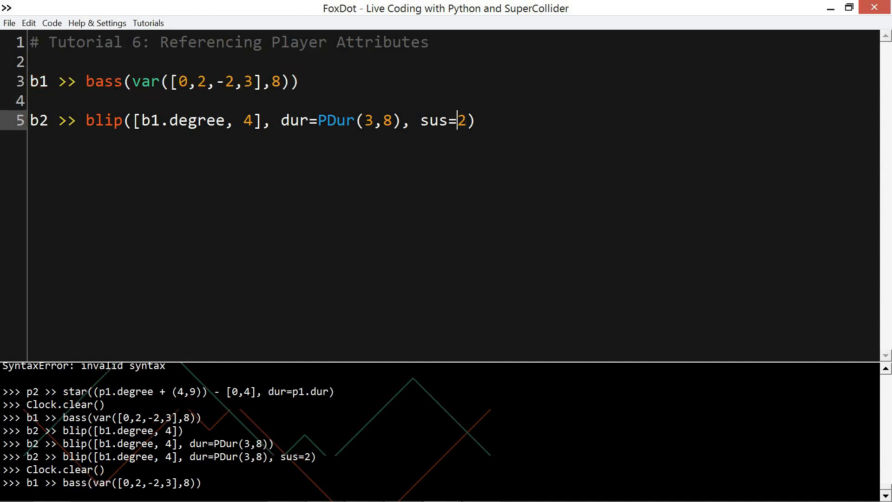
pyautogui.click(254, 120)
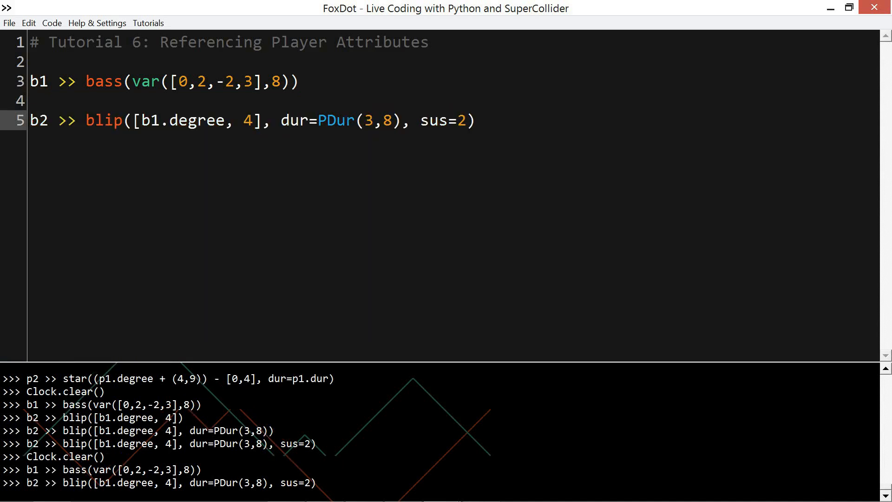
pyautogui.write(',6,7')
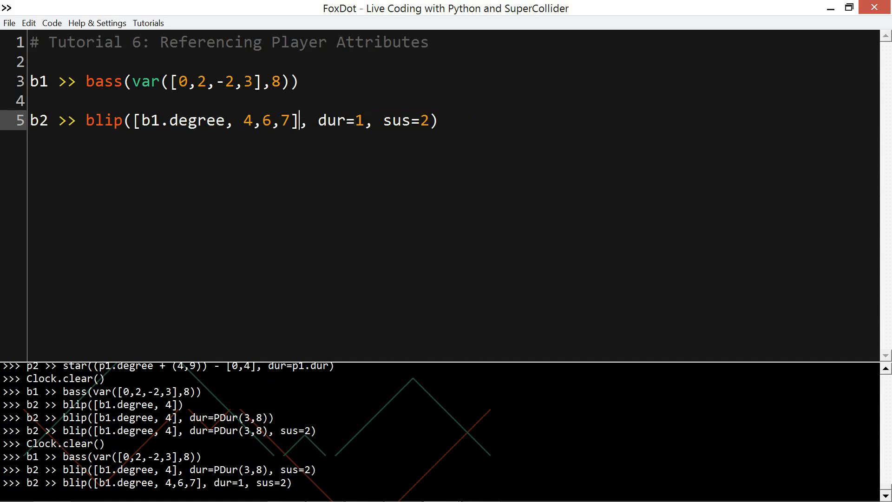
pyautogui.write('[6,8')
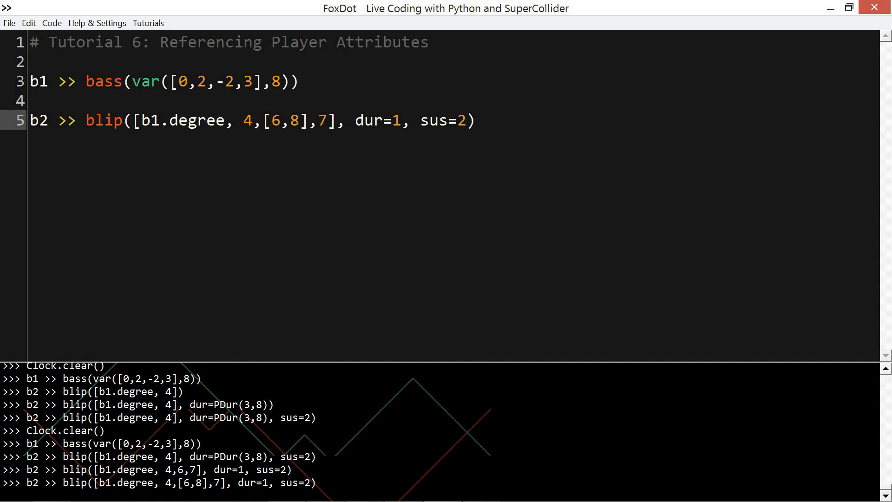
# - Set b2's duration to PDur(5,8) and add coarse=4
pyautogui.press('Backspace')
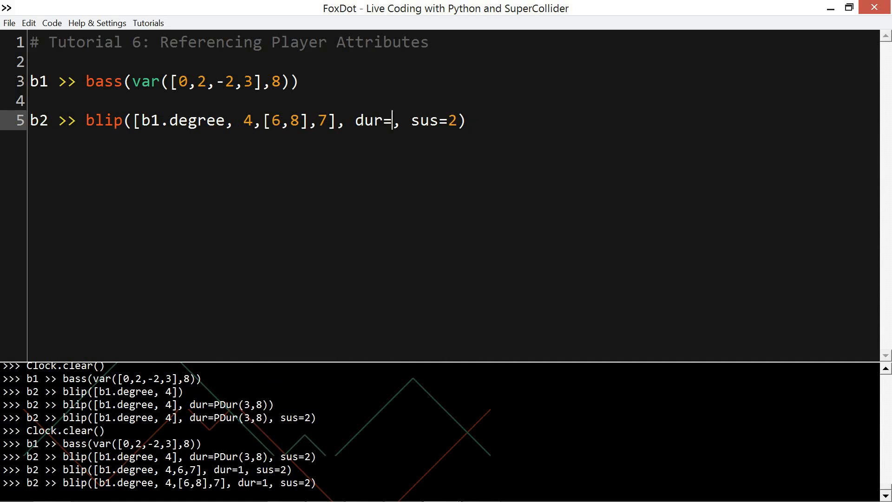
pyautogui.write('PDur(5,8),')
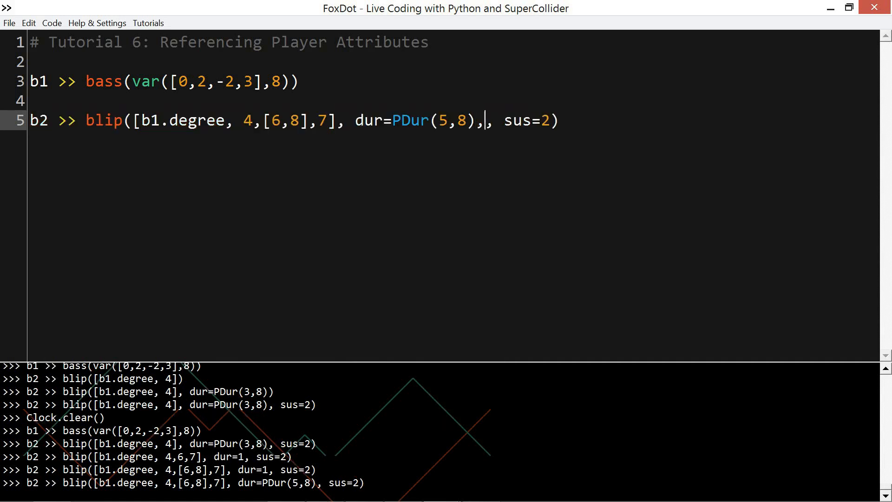
pyautogui.write('coarse=')
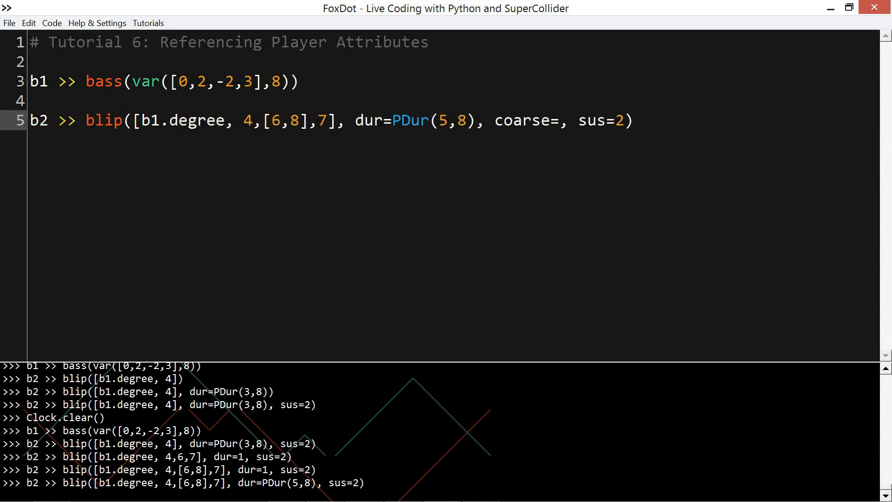
pyautogui.write('4')
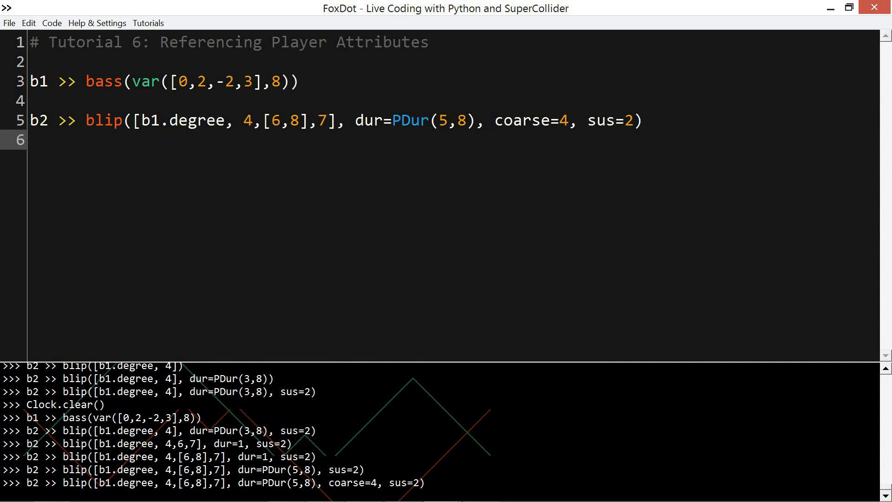
# - Add d1 >> play("(x[--])xu[--]", sample=2) on line 7 and run it
pyautogui.write('d1 >> play("")')
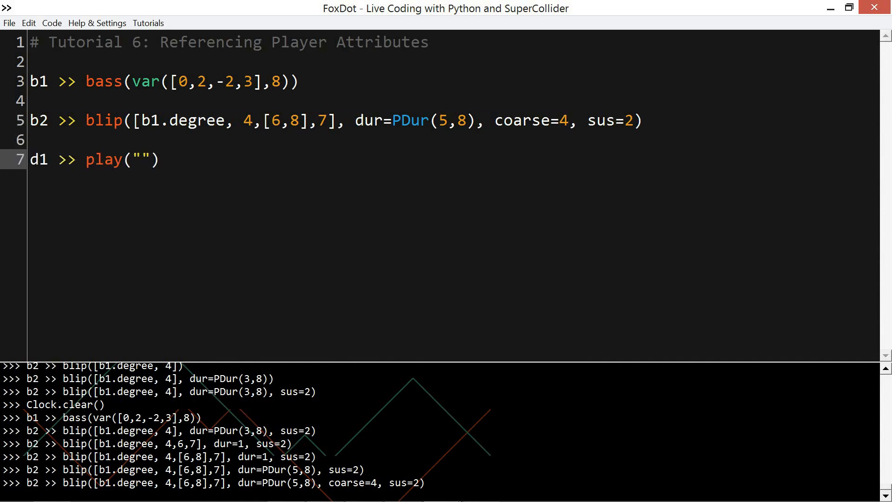
pyautogui.write('x')
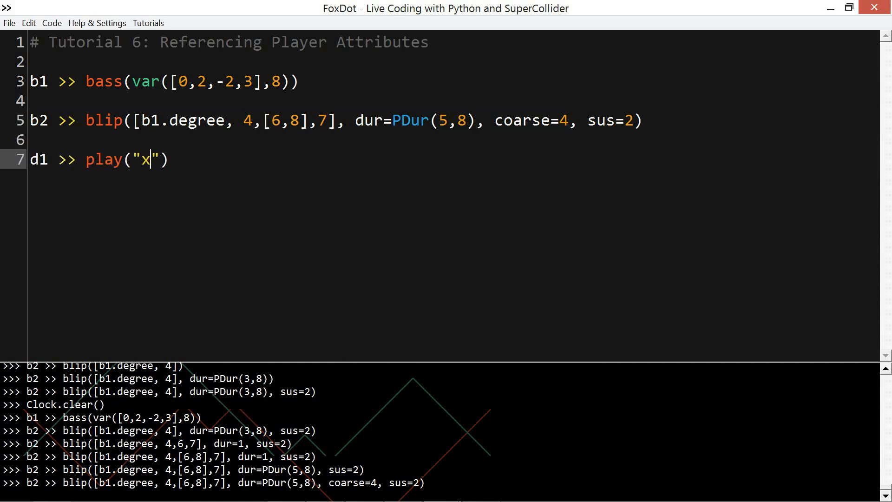
pyautogui.write('-')
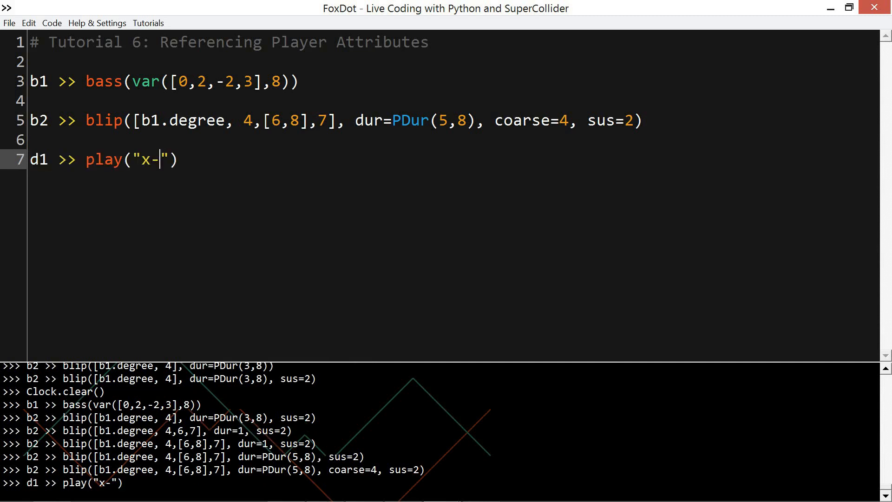
pyautogui.press('Left')
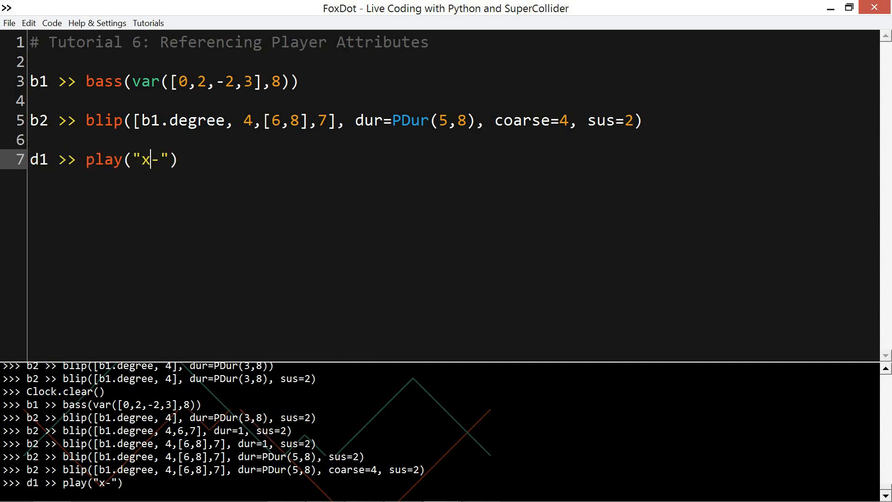
pyautogui.write('([--')
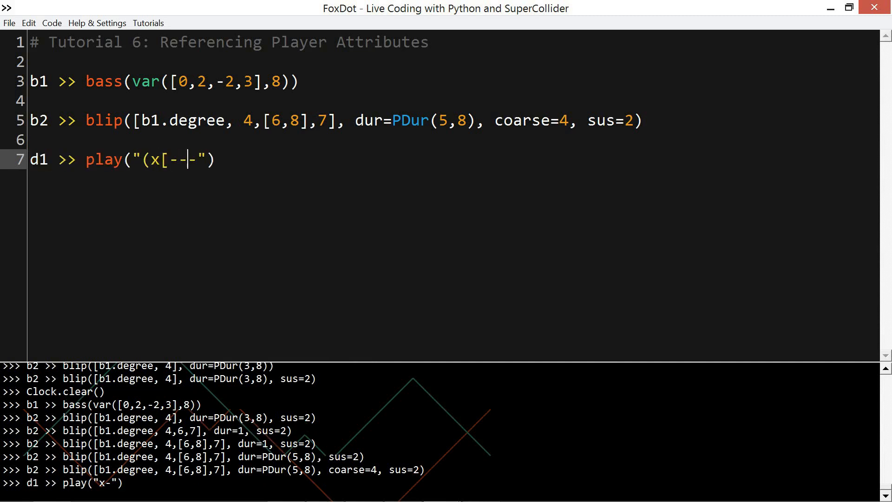
pyautogui.write('])xu[')
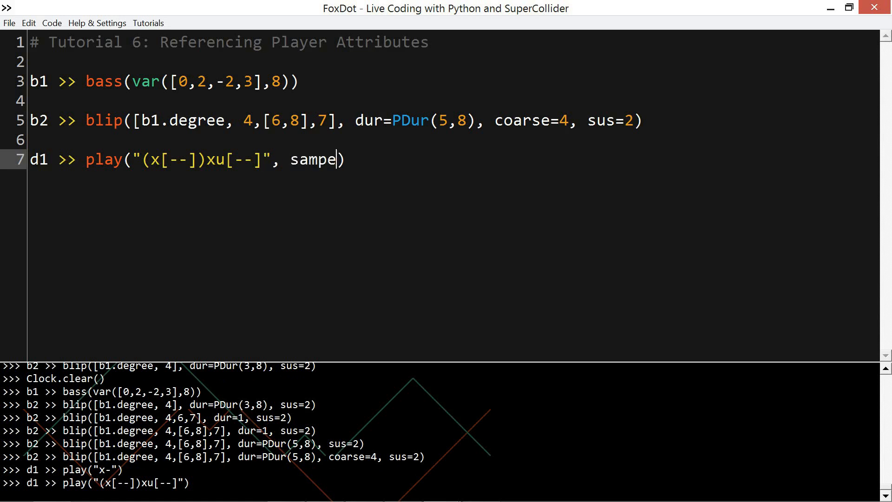
pyautogui.write('l=')
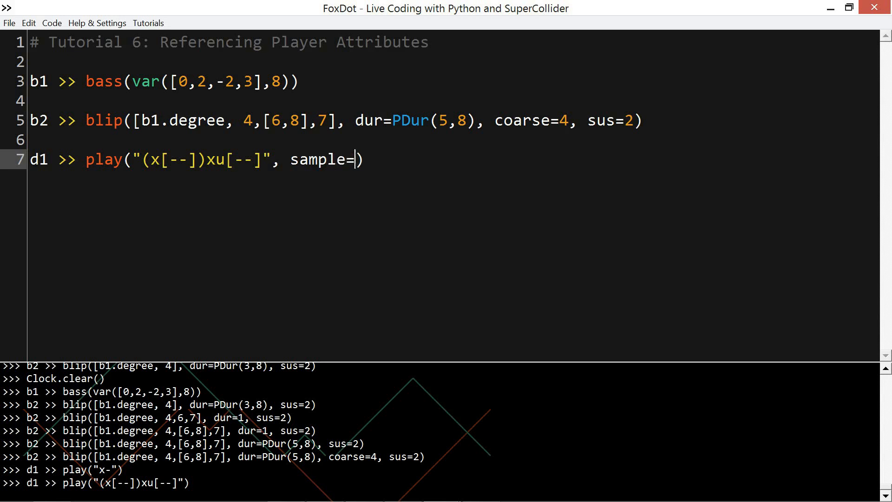
pyautogui.write('2')
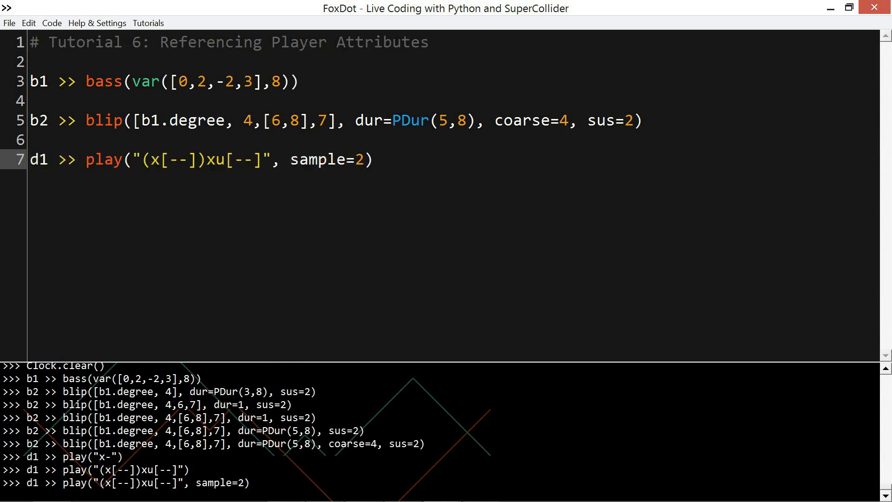
pyautogui.click(290, 81)
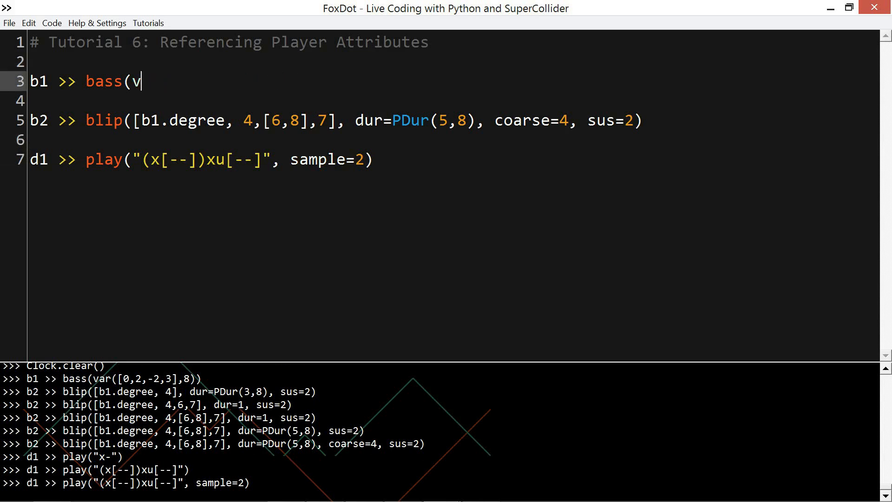
# - Rewrite the b1 bass as var([4,5,0],[4,4,8]), fixing the missing bracket, and run it
pyautogui.write('ar([])')
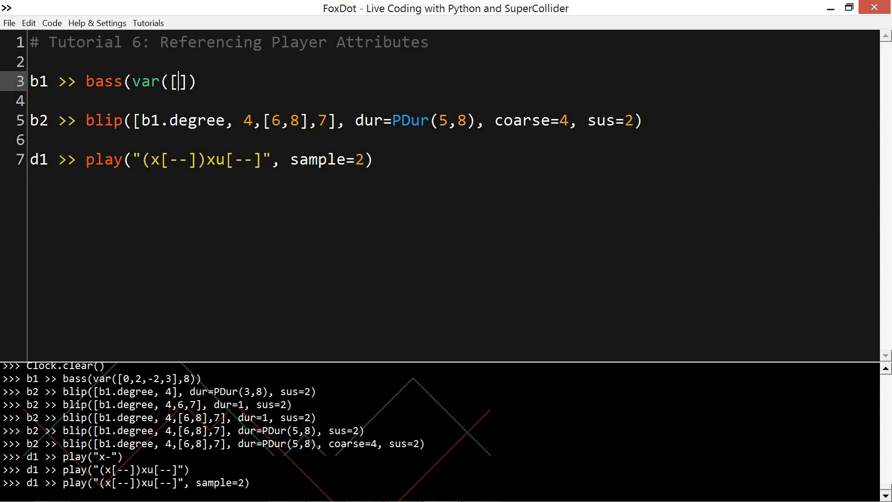
pyautogui.write('4')
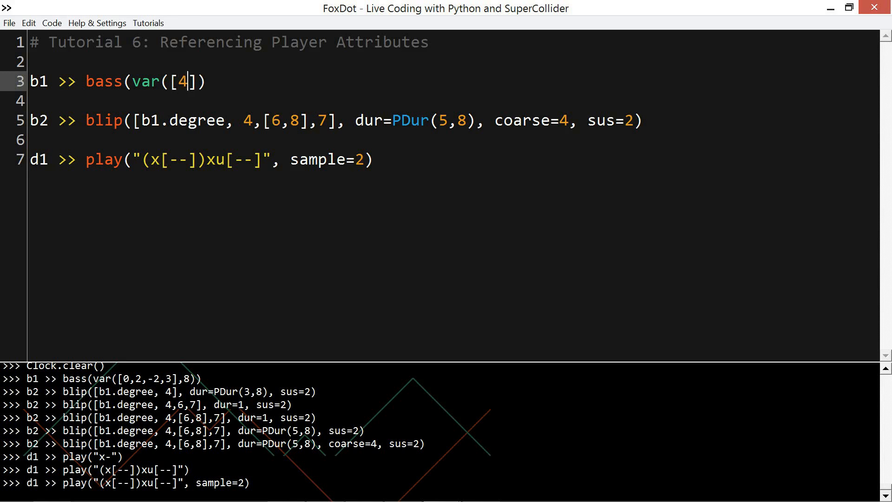
pyautogui.write(',')
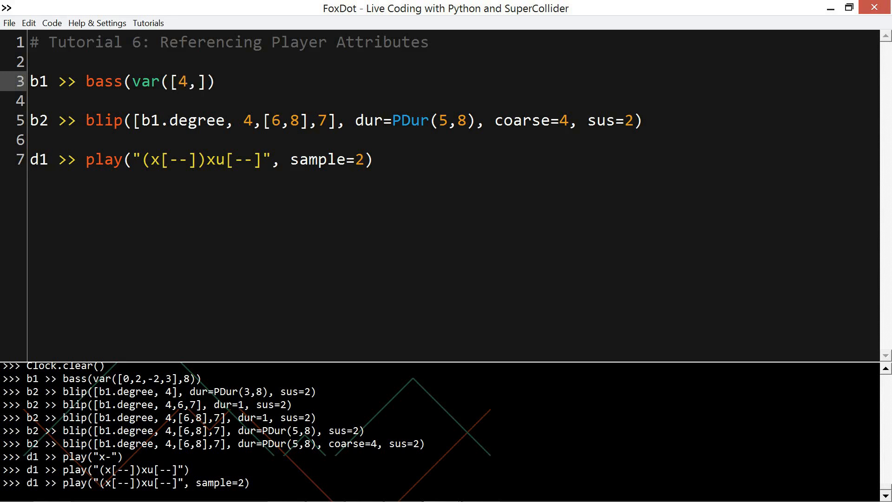
pyautogui.write('5,7')
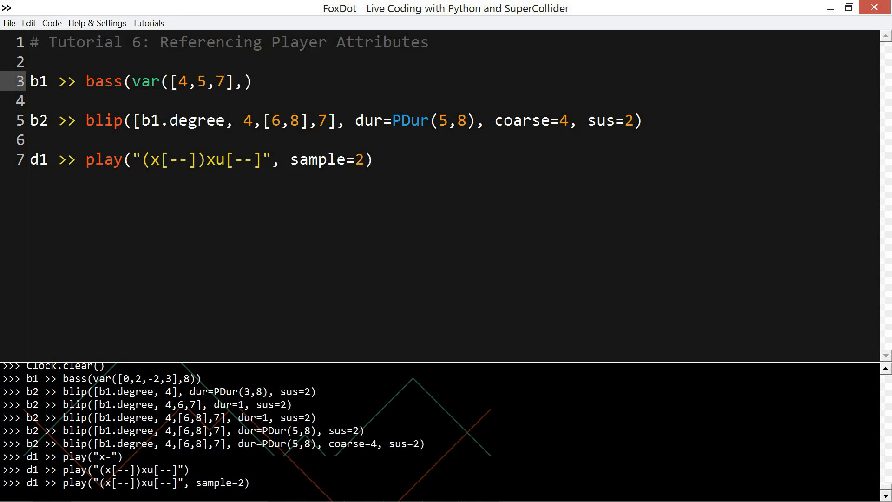
pyautogui.write('4,4,8]')
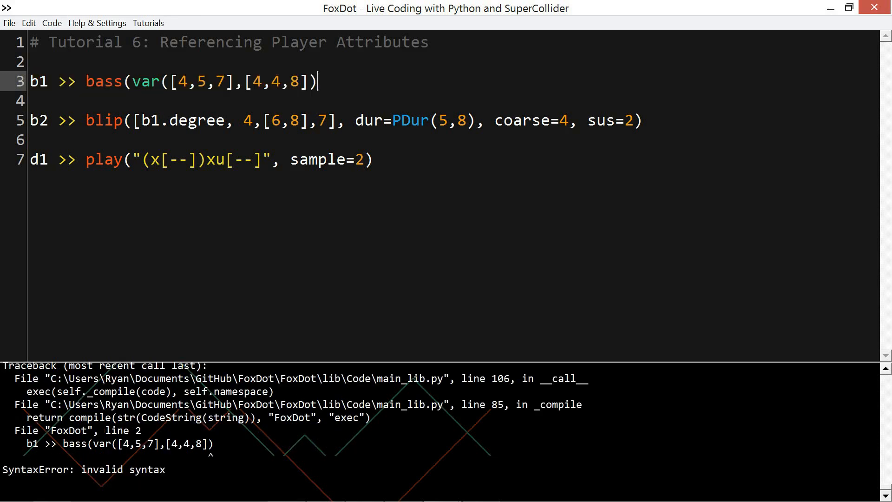
pyautogui.write(')')
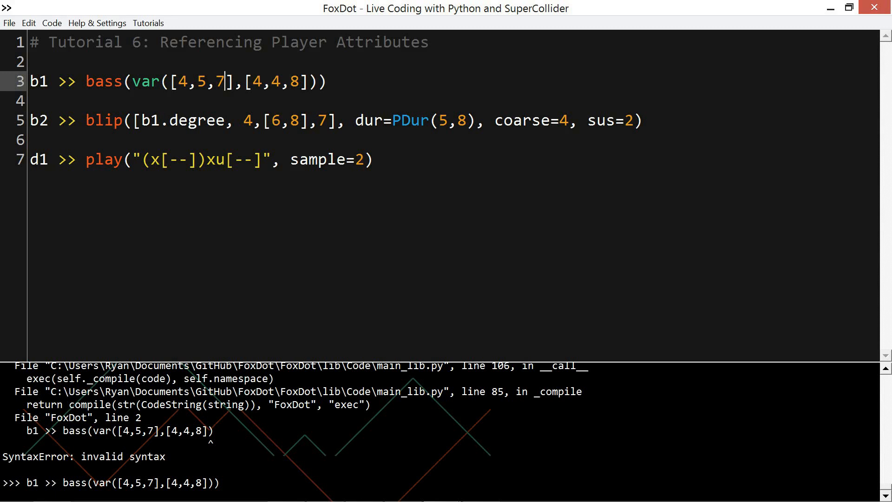
pyautogui.write('0')
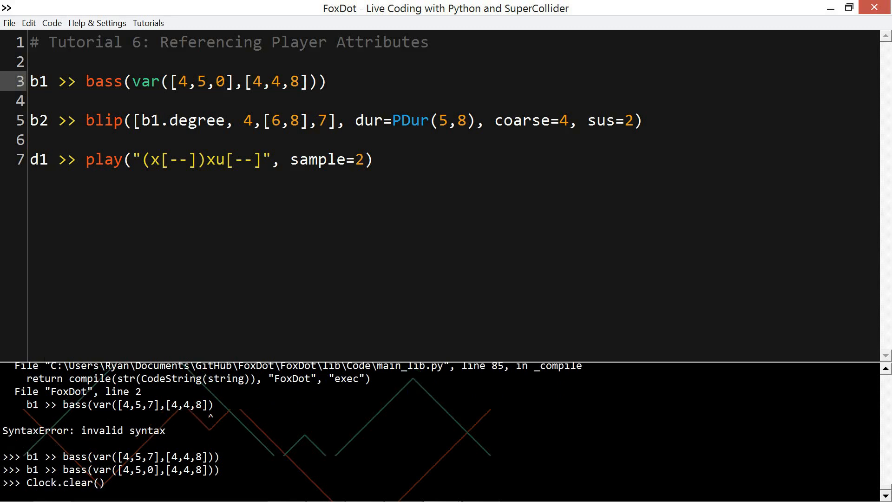
# - Move below the d1 drum line and begin a new line with ==
pyautogui.click(225, 82)
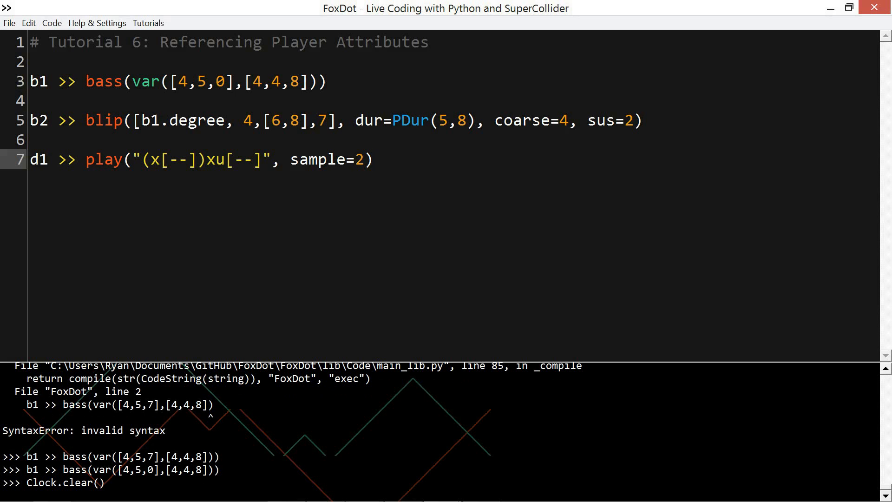
pyautogui.click(374, 160)
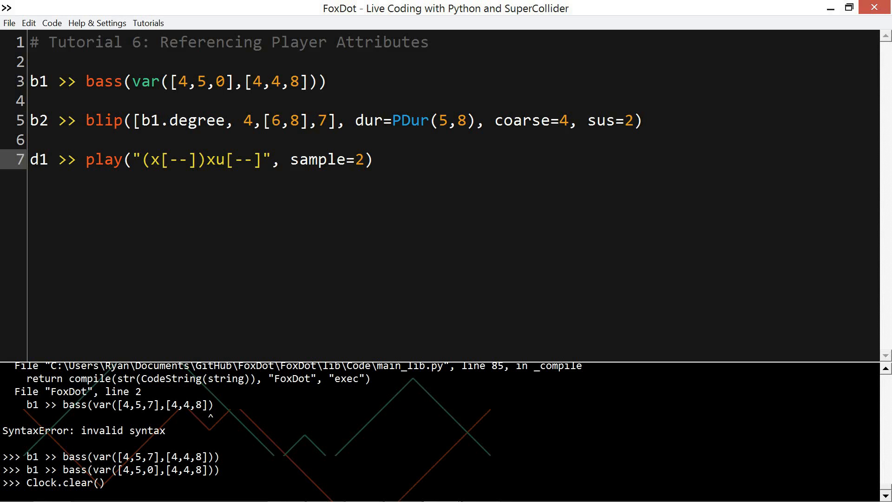
pyautogui.click(373, 160)
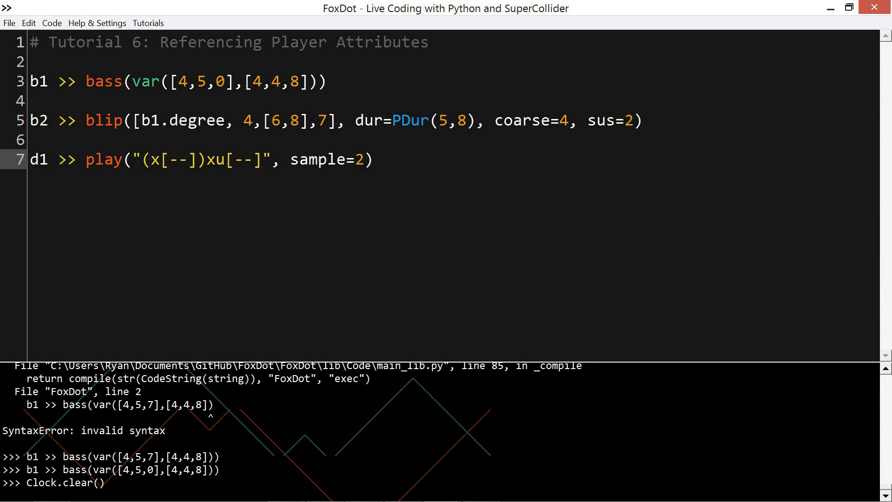
pyautogui.click(375, 160)
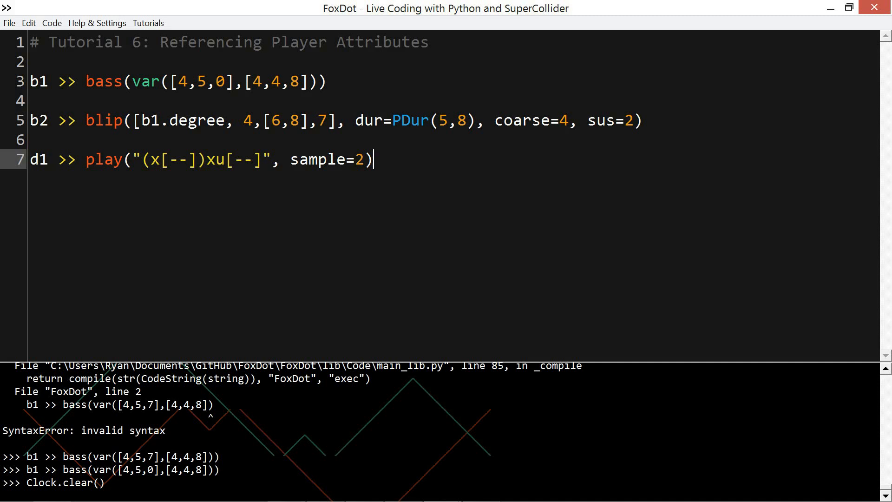
pyautogui.write('==')
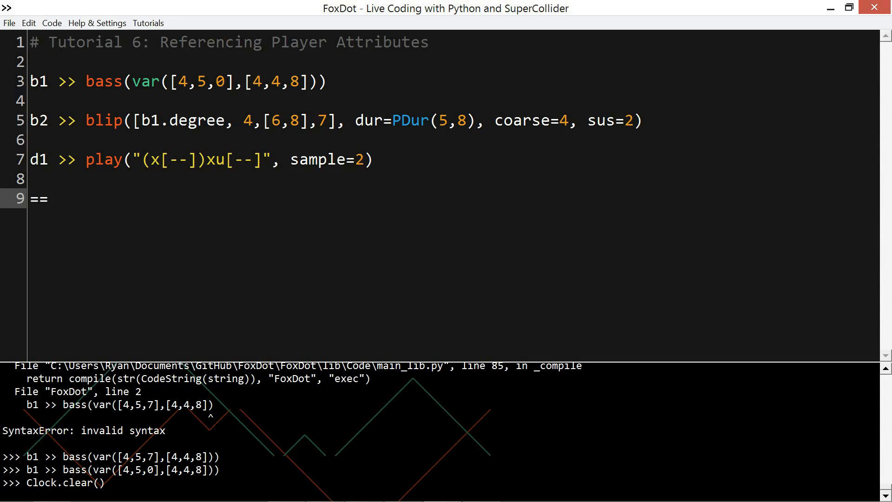
# - Replace line 9 with print(p1.degree==4), then change the comparison to 0
pyautogui.doubleClick(38, 198)
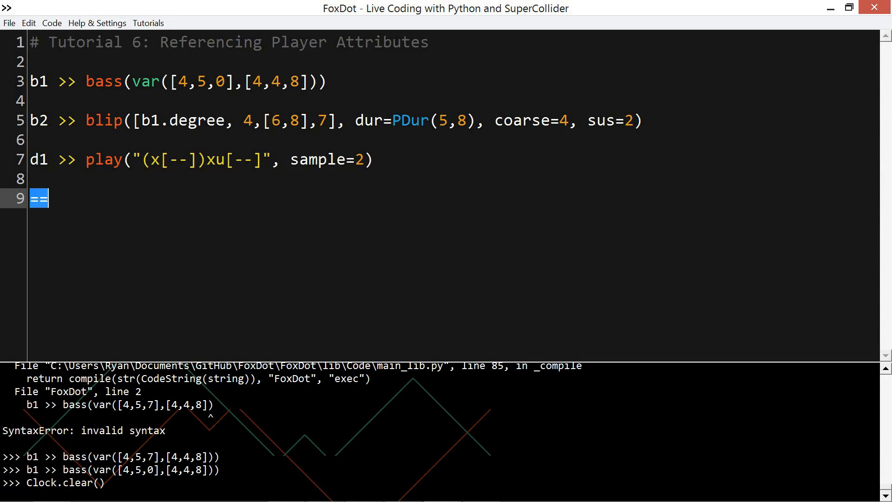
pyautogui.write('print()')
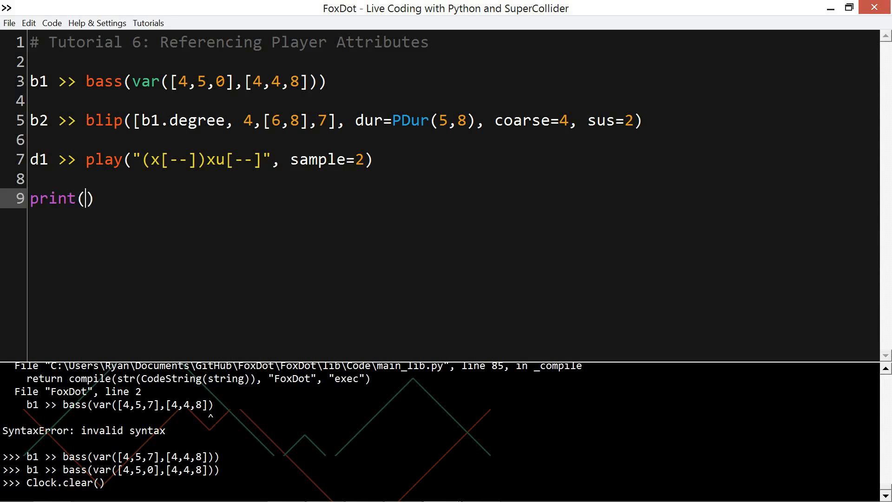
pyautogui.write('p1.degee')
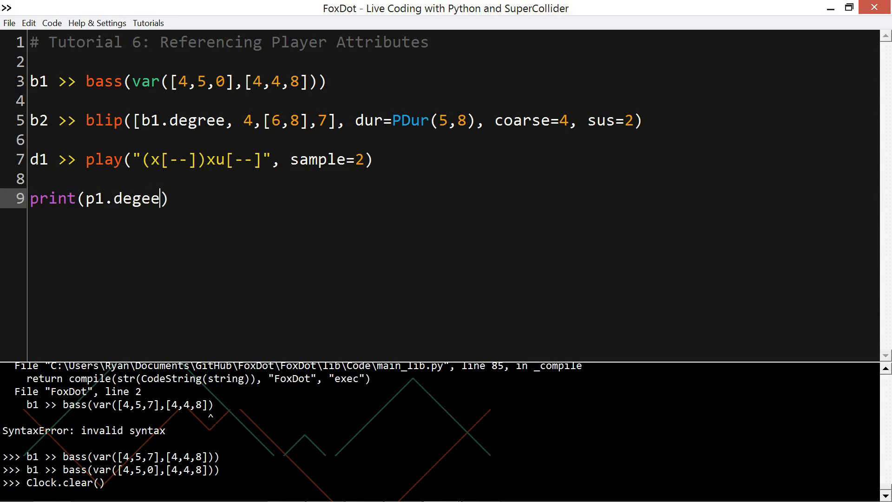
pyautogui.write('ree==4')
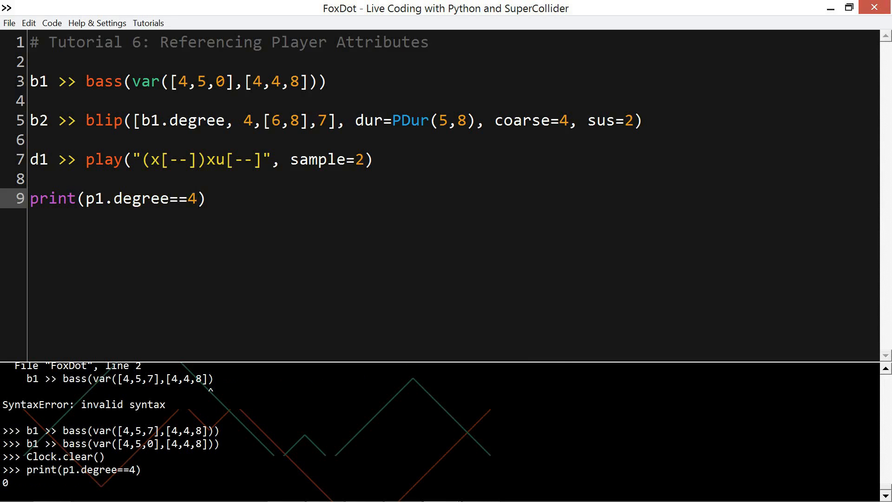
pyautogui.click(198, 198)
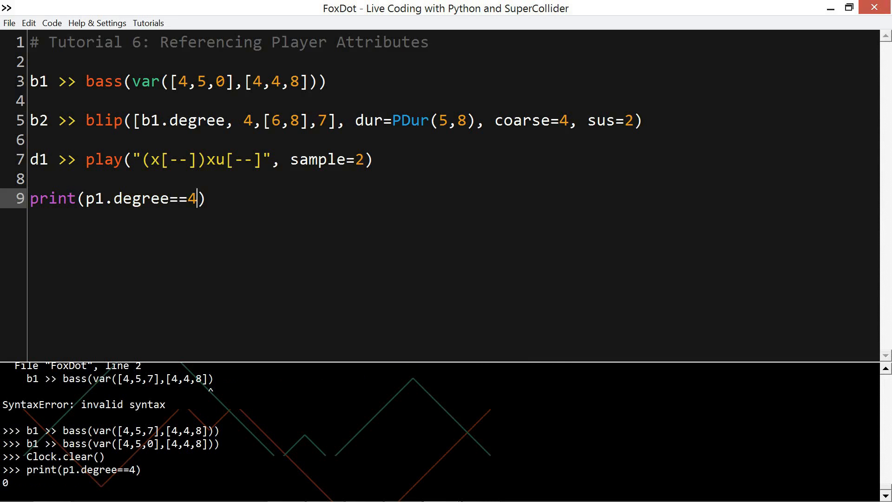
pyautogui.write('0')
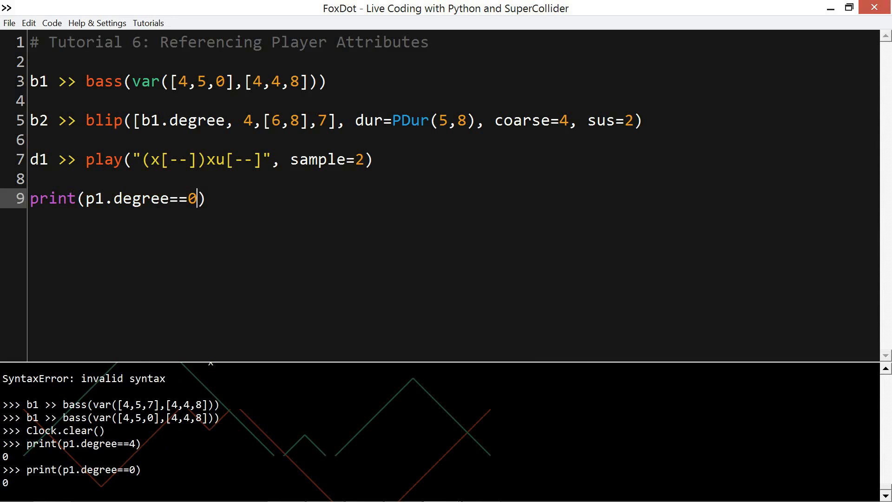
# - Print p1.degree alone, then compare it with ==5 and run it
pyautogui.press('backspace')
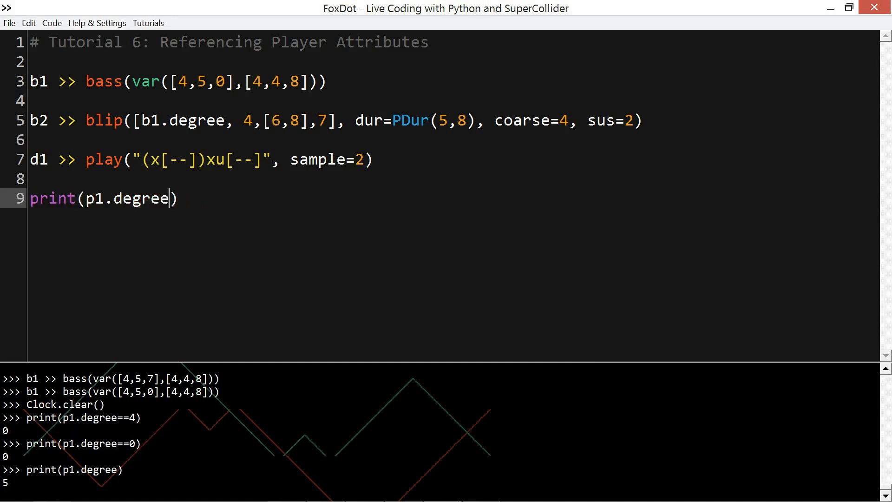
pyautogui.write('==5')
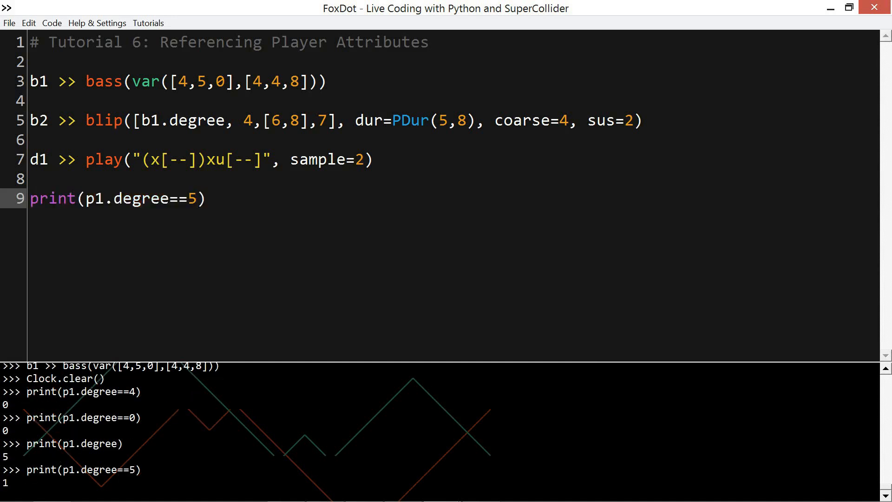
pyautogui.click(198, 199)
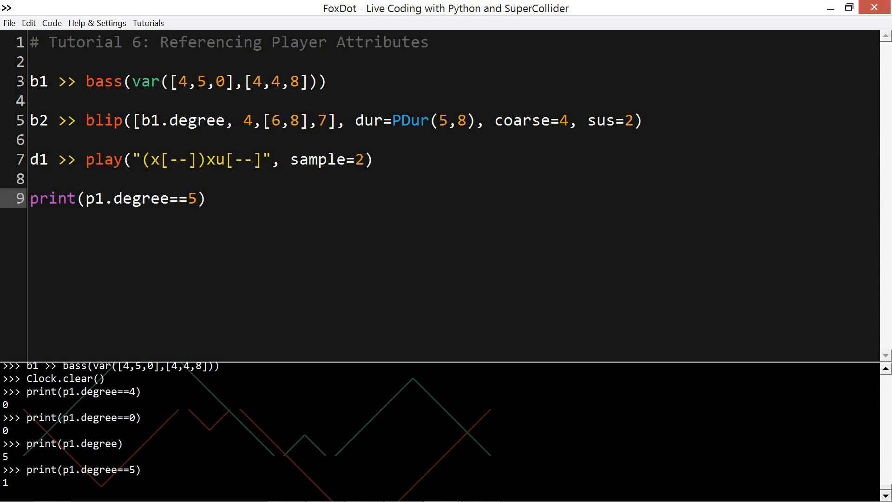
pyautogui.click(200, 198)
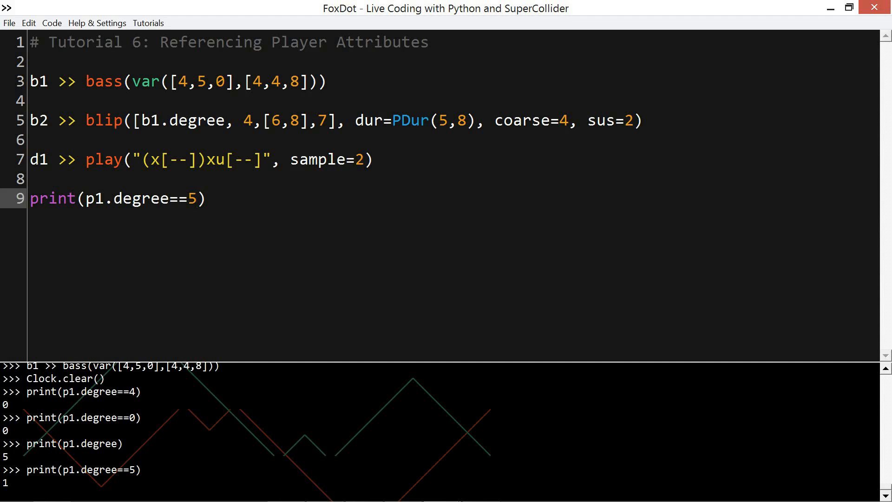
# - Change d1's sample to [[2,0],2,0,0], later [[2,5],2,0,5], with braces in the pattern
pyautogui.click(205, 198)
pyautogui.write('[2')
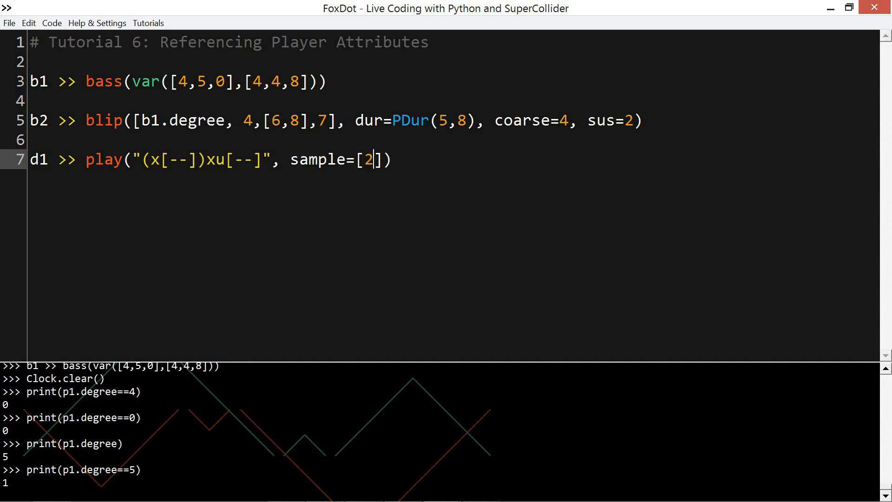
pyautogui.write(',0,0,0')
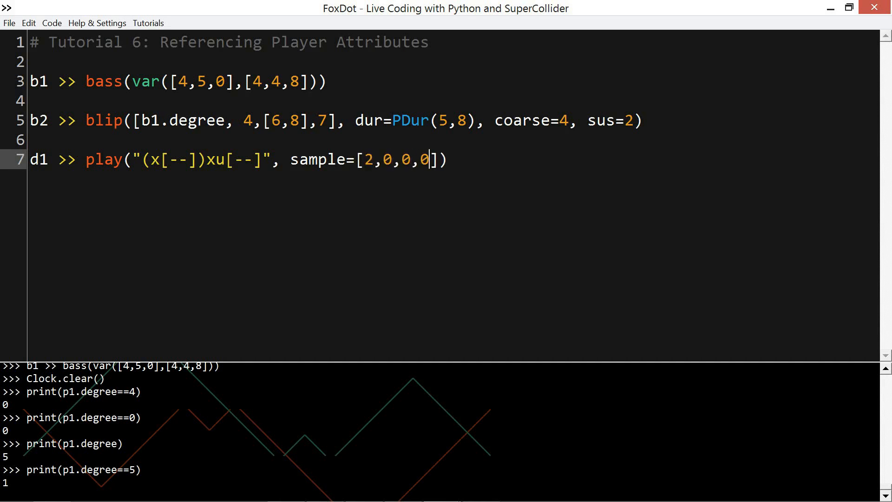
pyautogui.write('[2,5],')
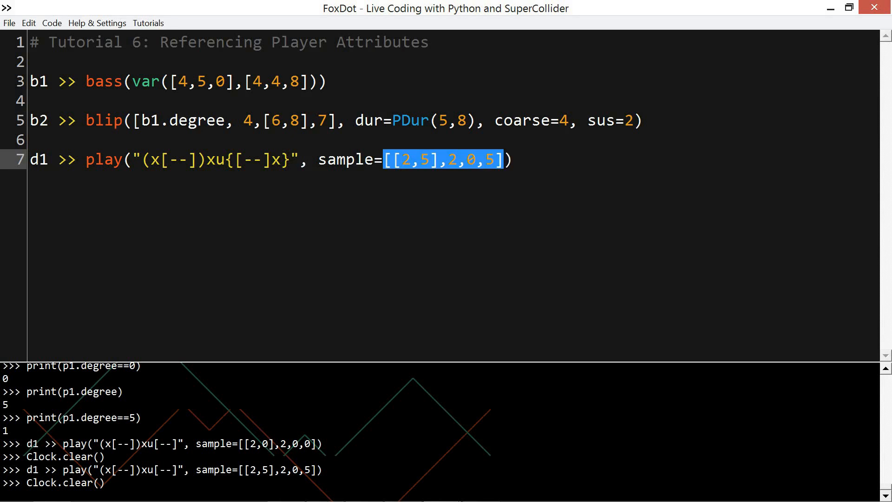
# - Start d1's sample expression with (d1.degree=="x"), removing the old multiplier
pyautogui.write('d1.deg')
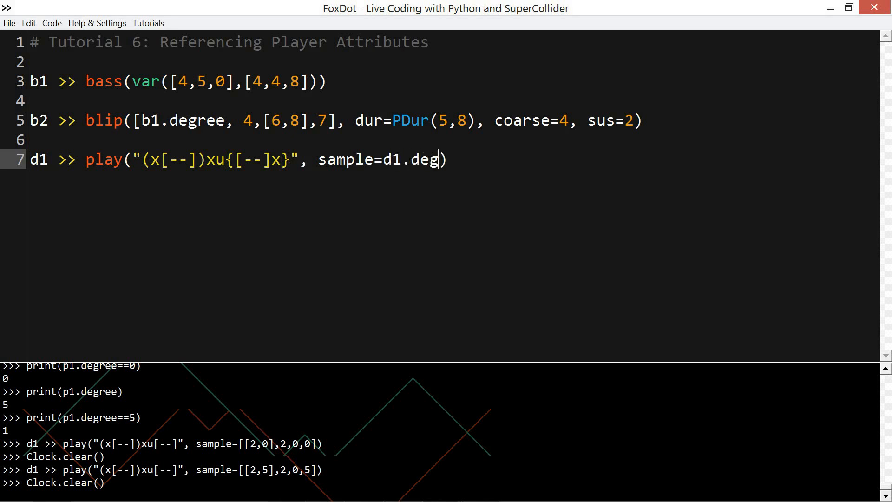
pyautogui.write('ree')
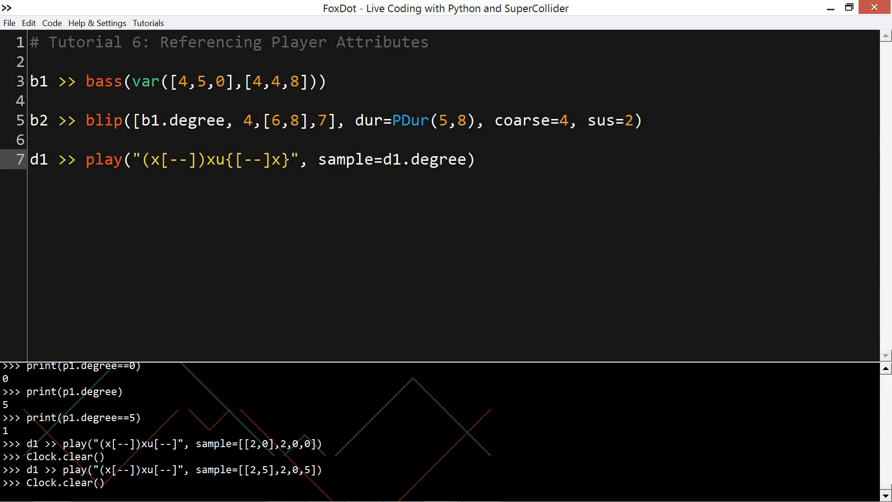
pyautogui.write('=="x"')
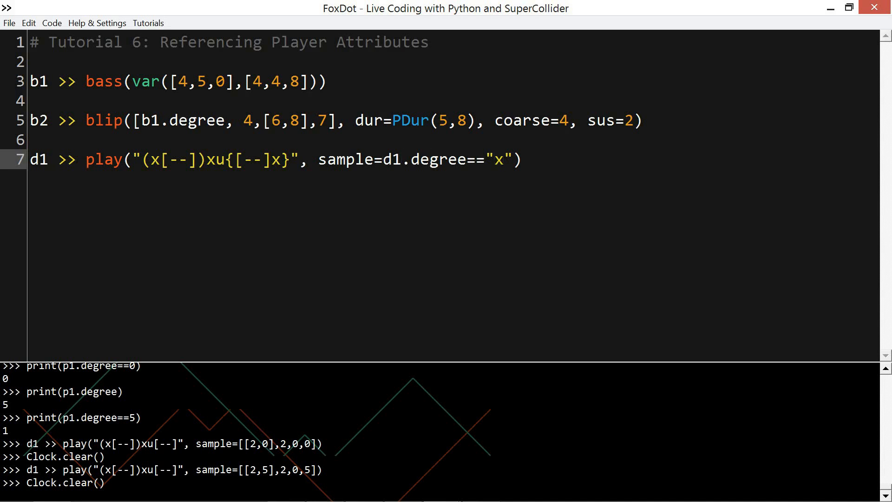
pyautogui.write('((')
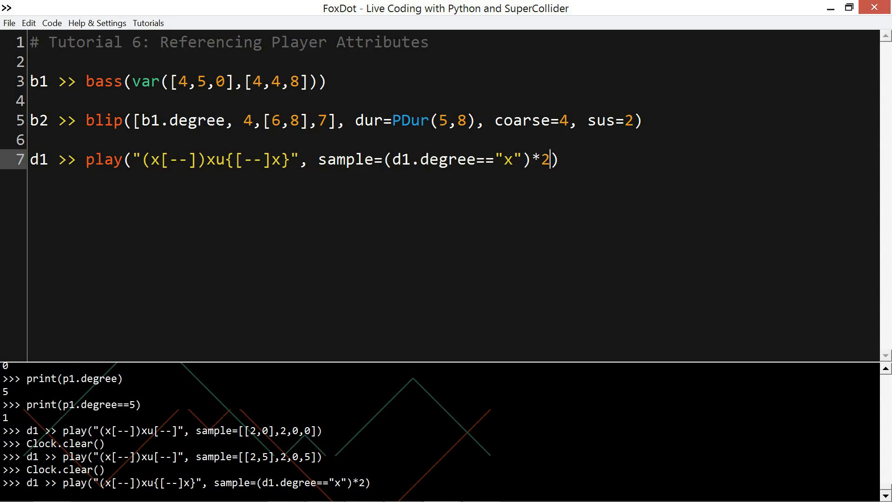
pyautogui.press('Backspace')
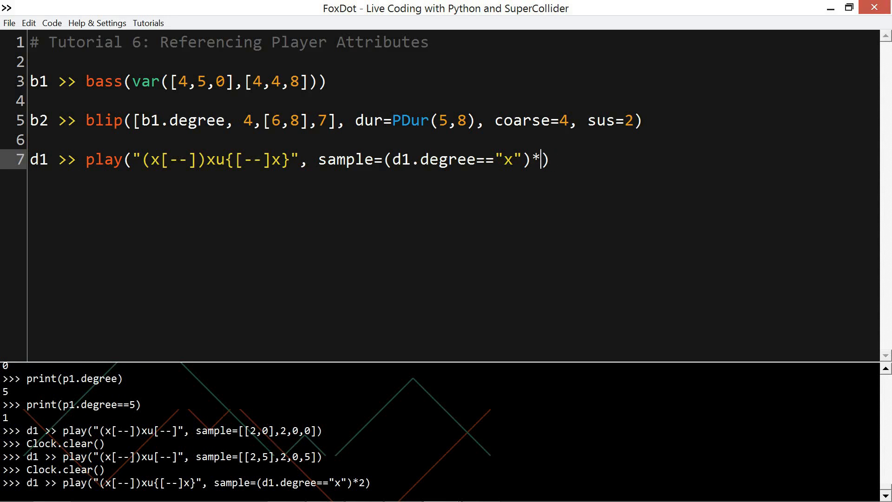
pyautogui.press('BackSpace')
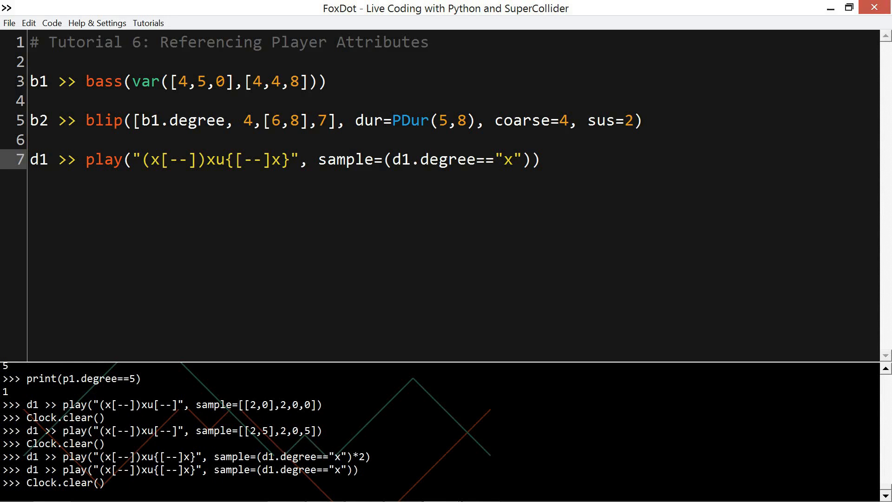
# - Complete the sample as (d1.degree=="x")*2 + (d1.degree=="-")*5
pyautogui.click(532, 160)
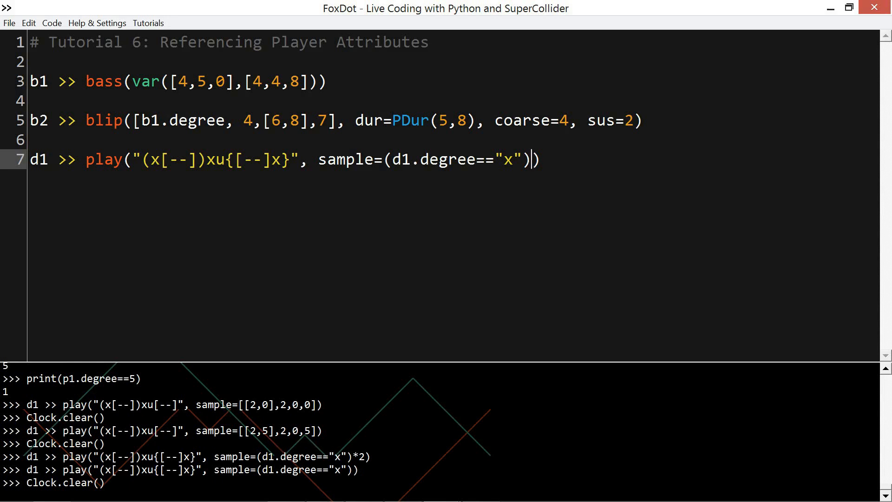
pyautogui.write('*')
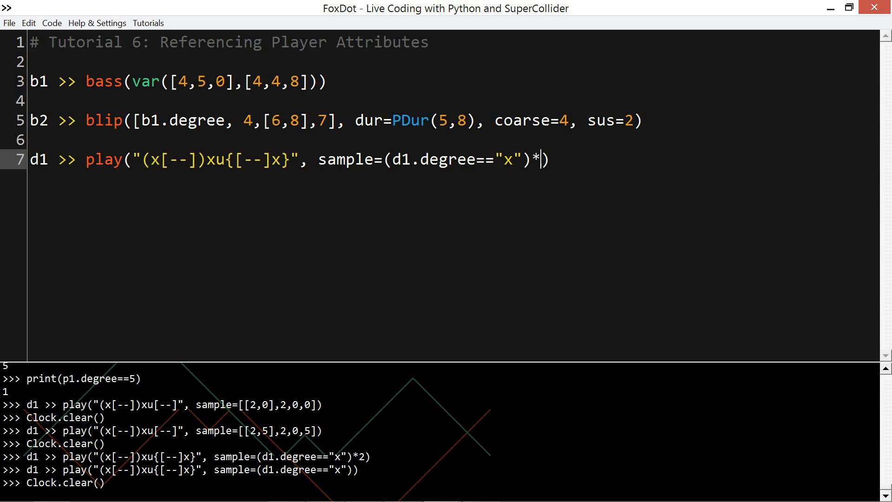
pyautogui.write('2')
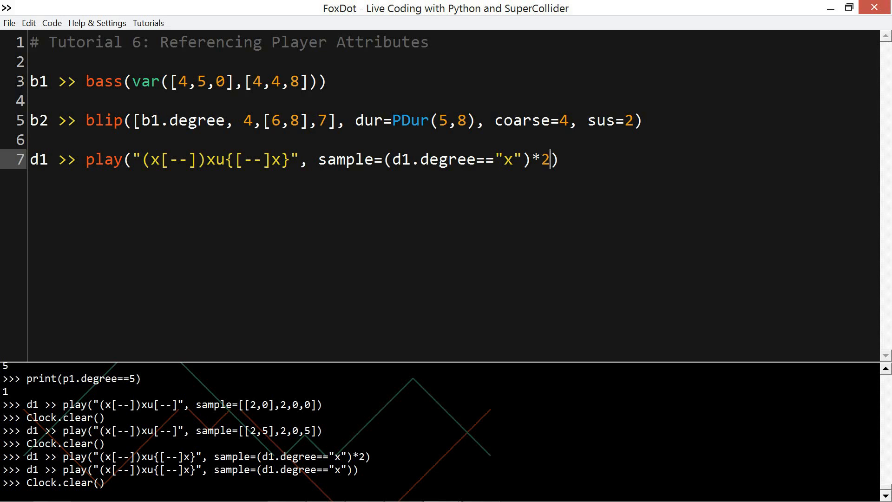
pyautogui.write('+ ()')
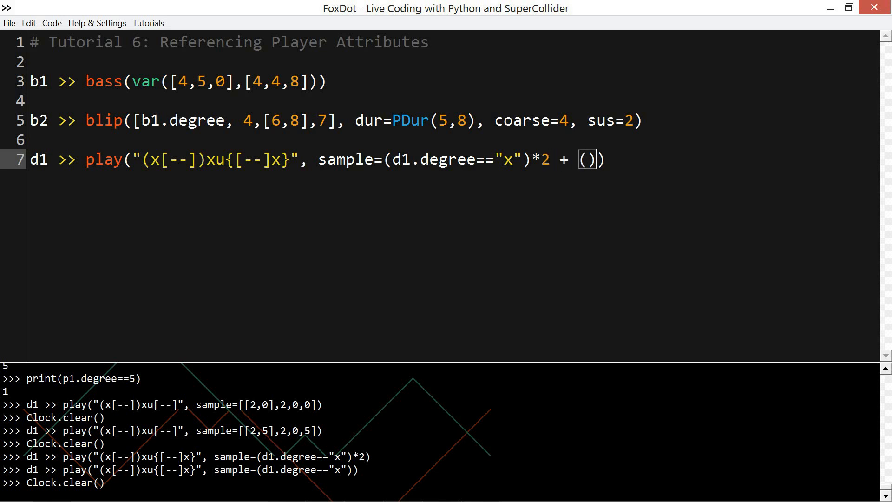
pyautogui.write('d1.degre')
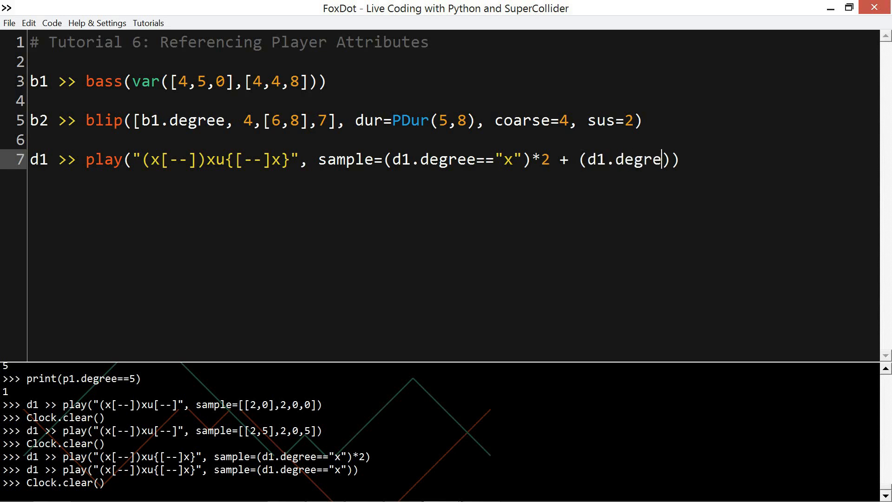
pyautogui.write('=="-"')
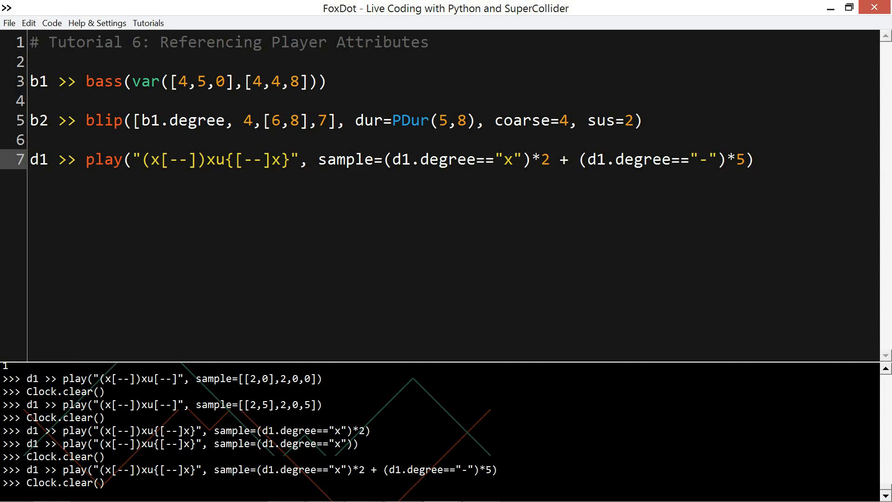
# - Replace d1's sample with d1.degree.map({"x":2, "-":5})
pyautogui.doubleClick(740, 159)
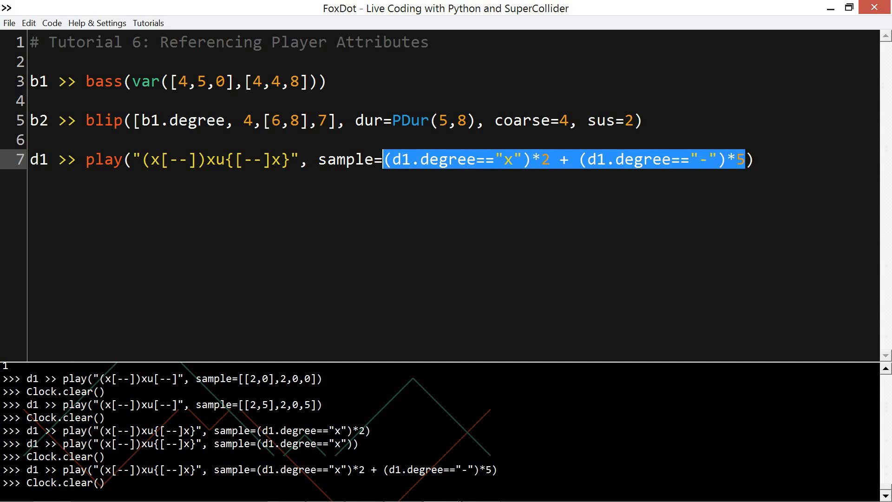
pyautogui.write('d')
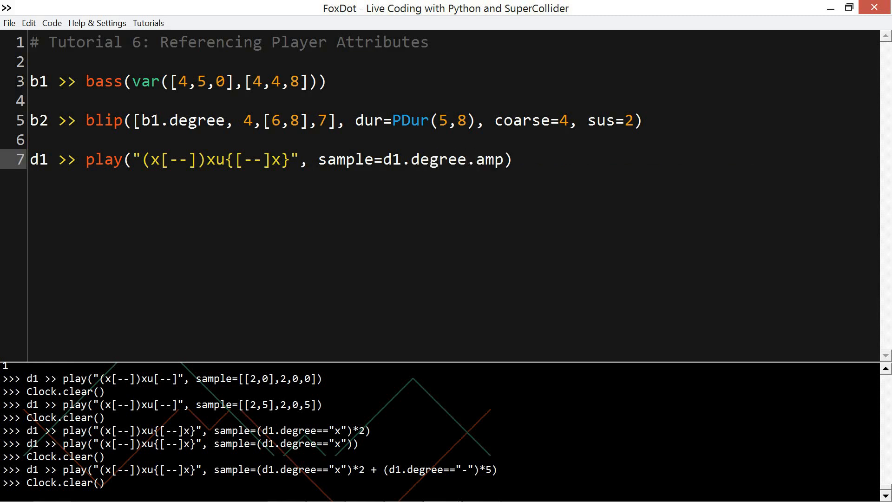
pyautogui.write('map({})')
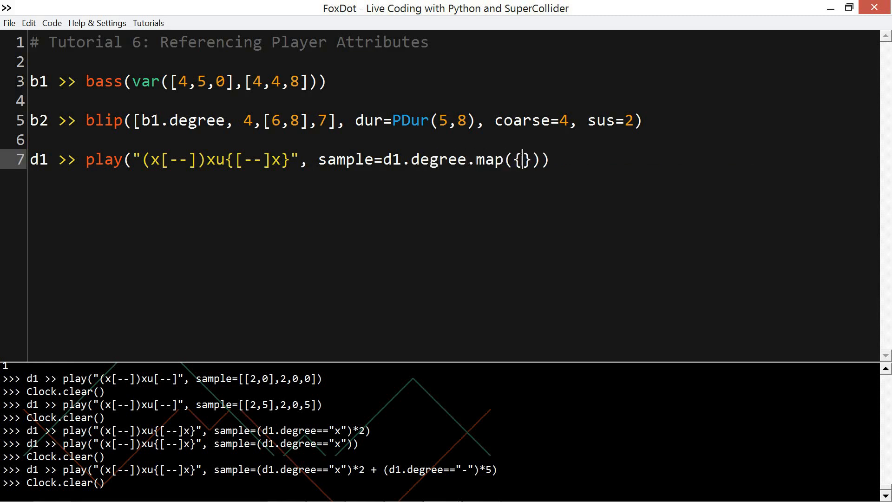
pyautogui.write('"x":')
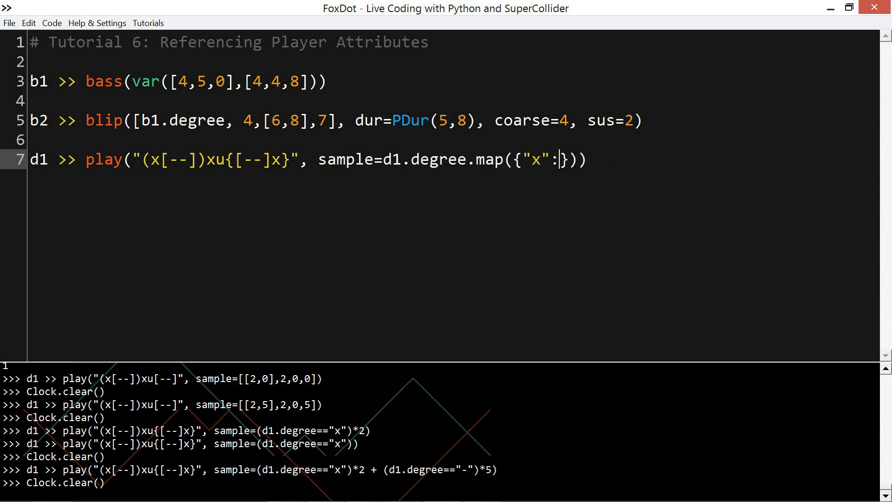
pyautogui.write('2,')
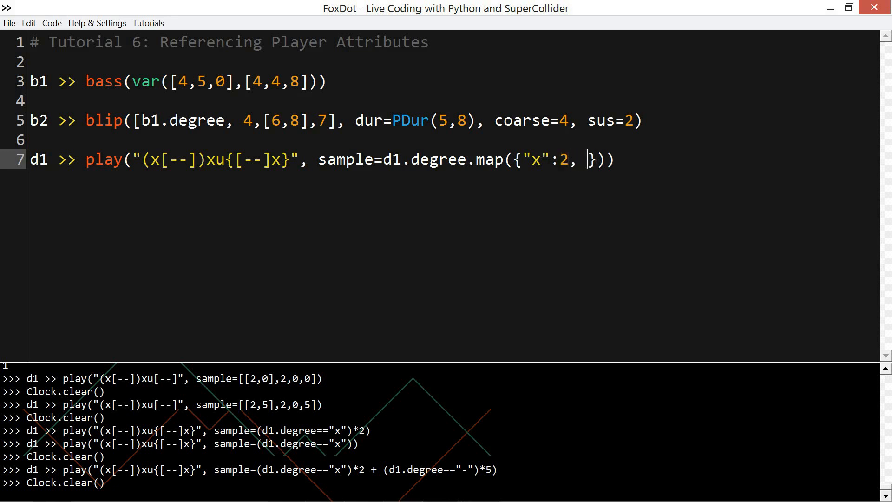
pyautogui.write('"-":')
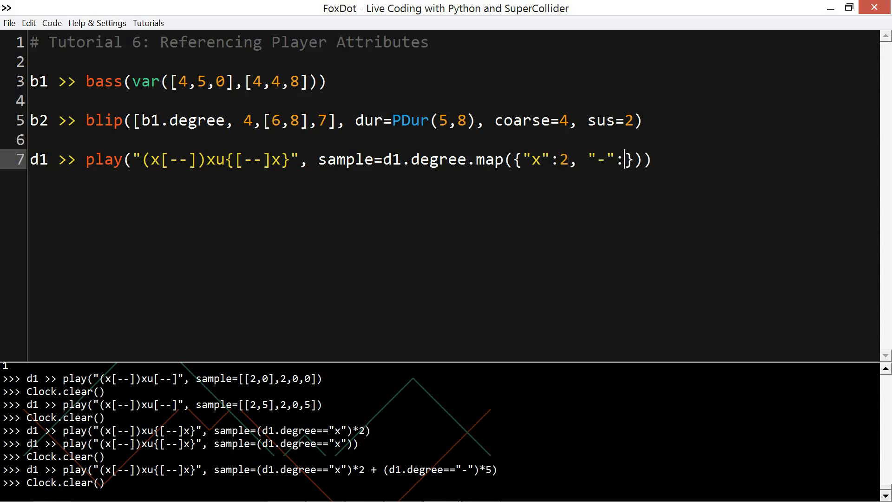
pyautogui.write('5')
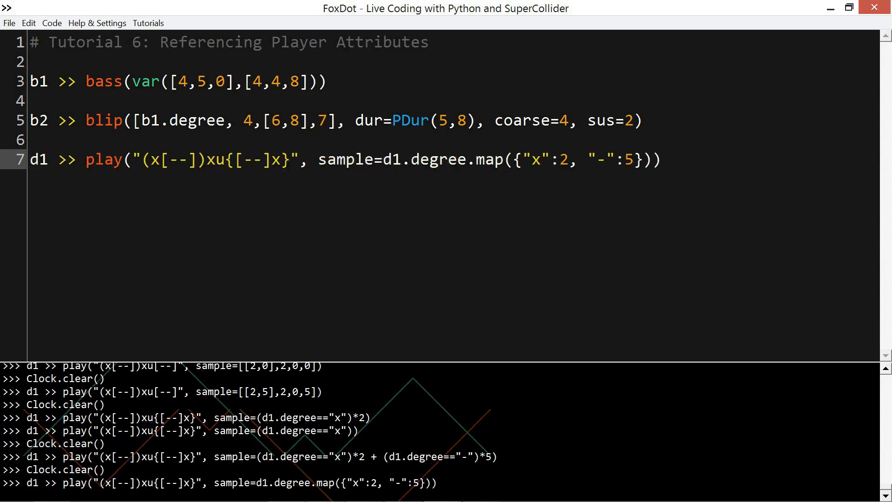
# - Add a "u" entry to the map, settling on "u":var([0,2])
pyautogui.click(634, 160)
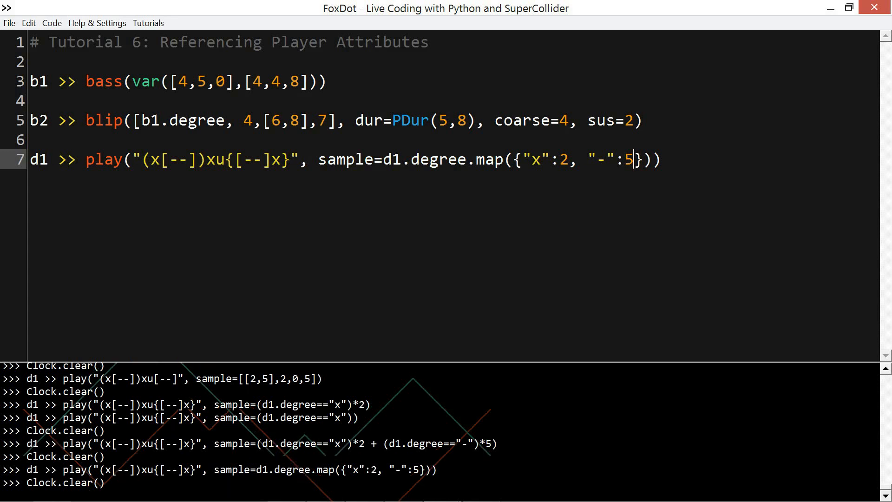
pyautogui.write(', ""')
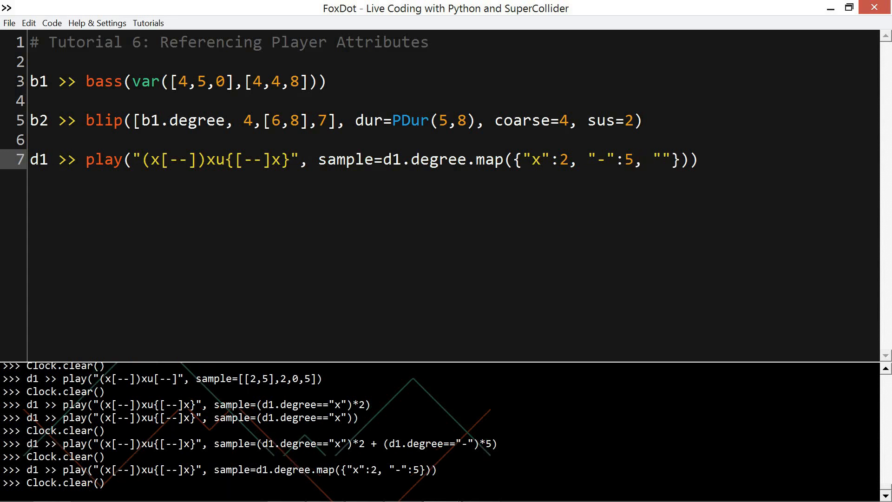
pyautogui.write('u')
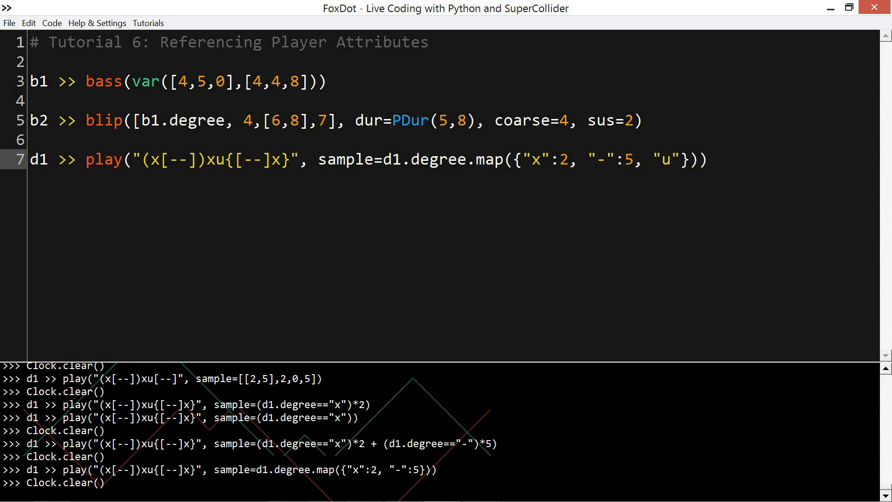
pyautogui.write(':')
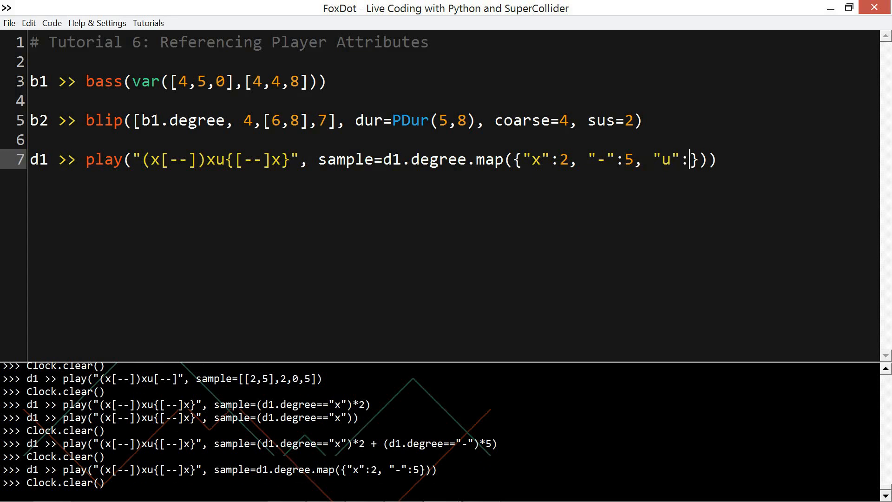
pyautogui.write('1')
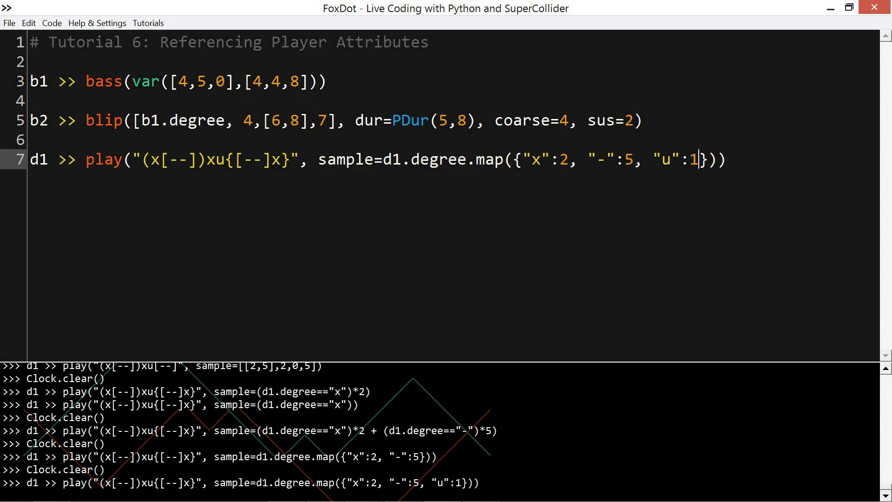
pyautogui.write('2')
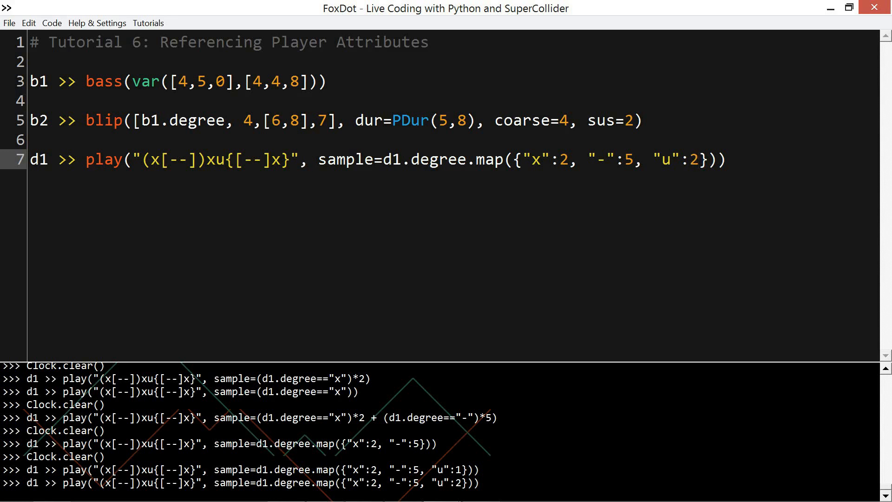
pyautogui.write('var([0])')
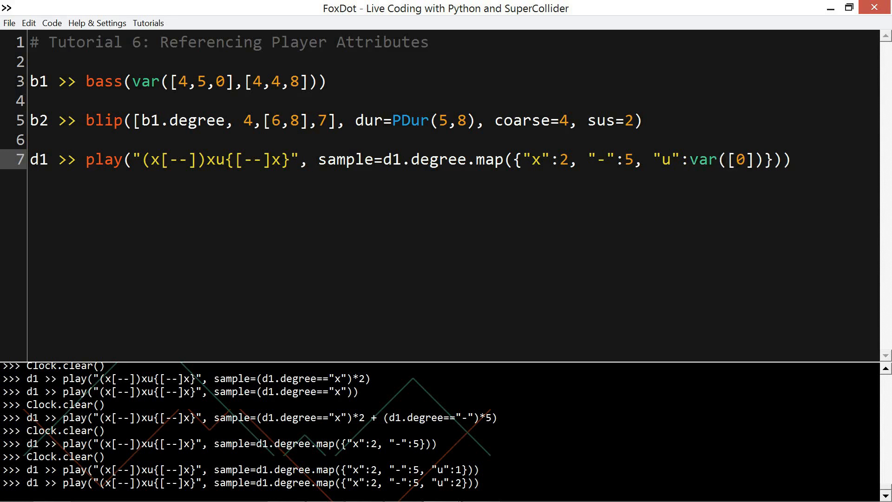
pyautogui.write(',2')
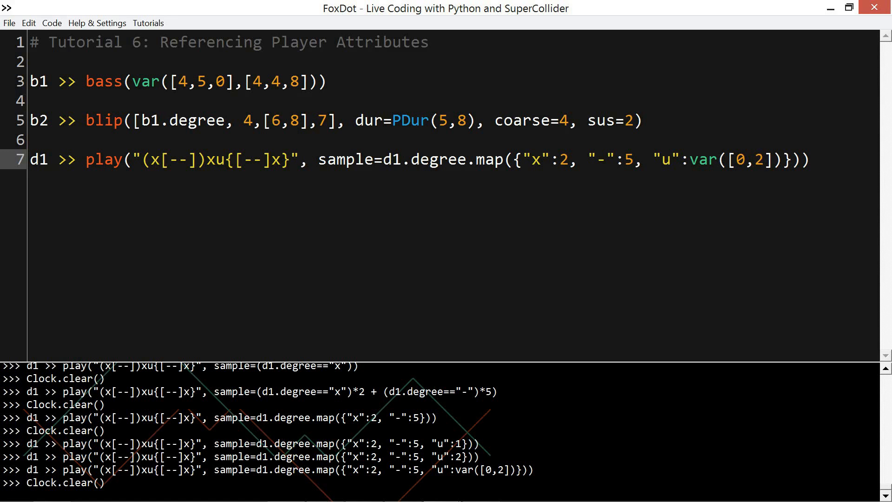
pyautogui.click(766, 159)
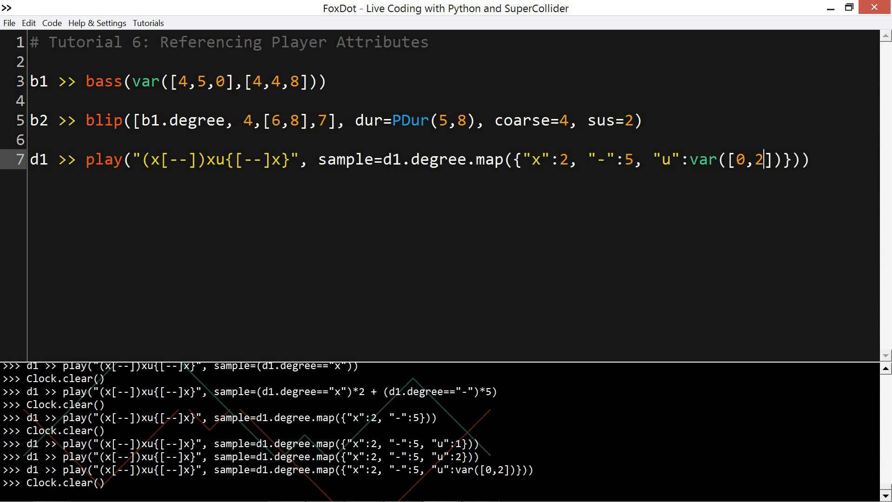